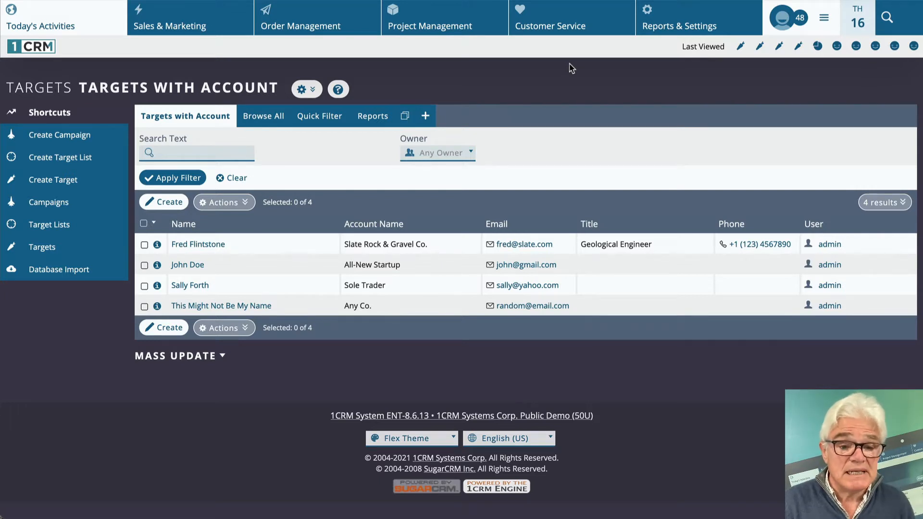
pyautogui.moveTo(208, 253)
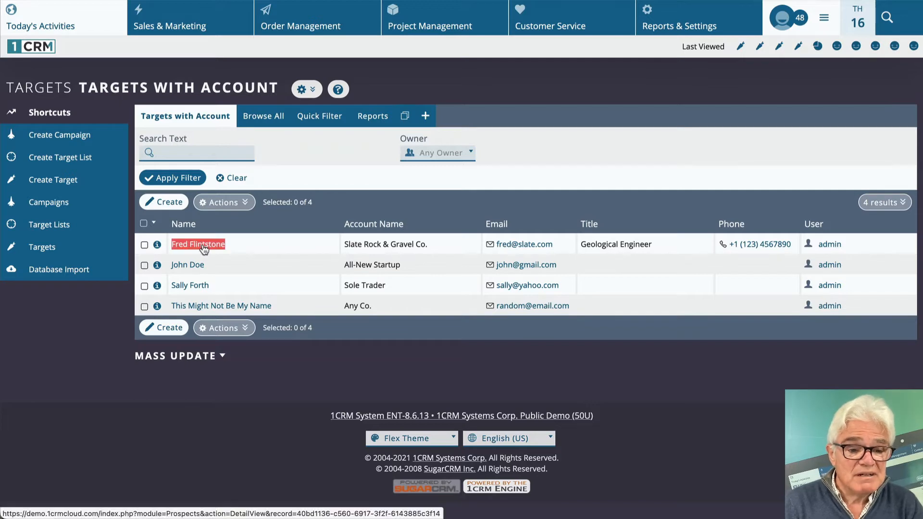
# Convert target Fred Flintstone into a new lead, save it, and open the lead
pyautogui.click(198, 245)
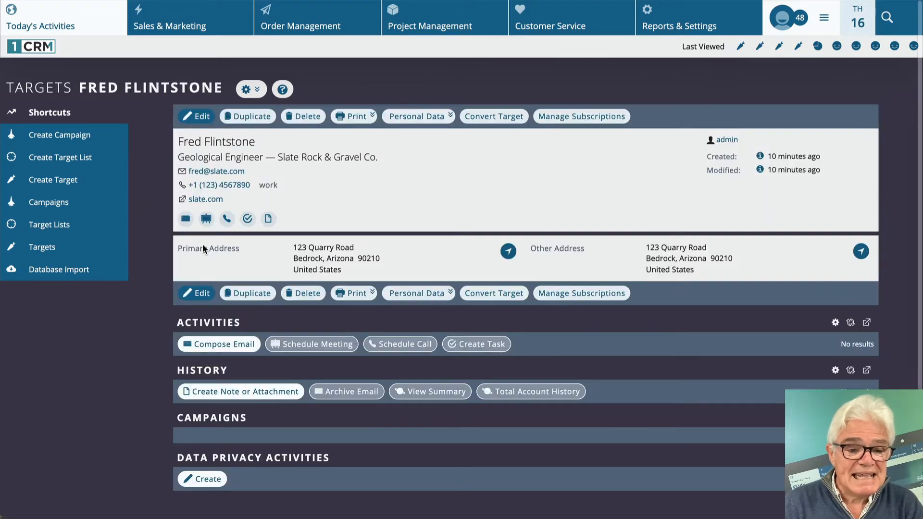
pyautogui.moveTo(474, 137)
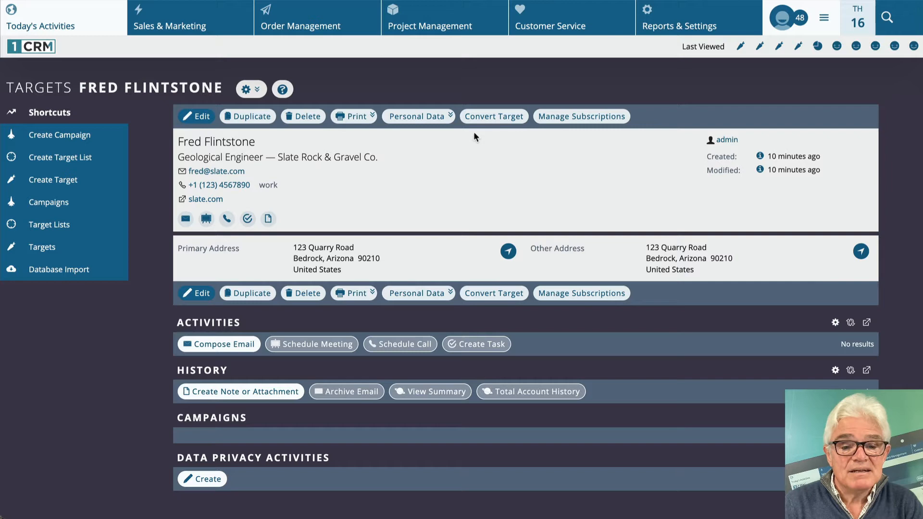
pyautogui.click(494, 117)
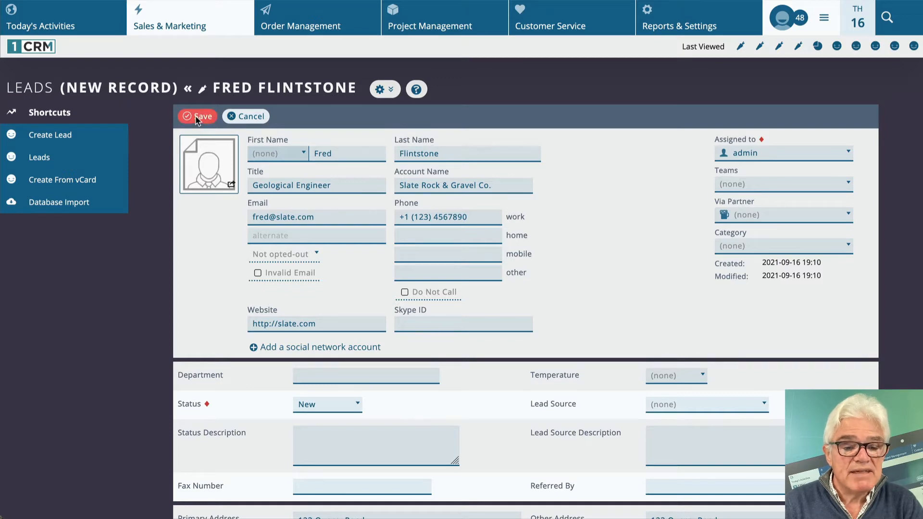
pyautogui.click(198, 117)
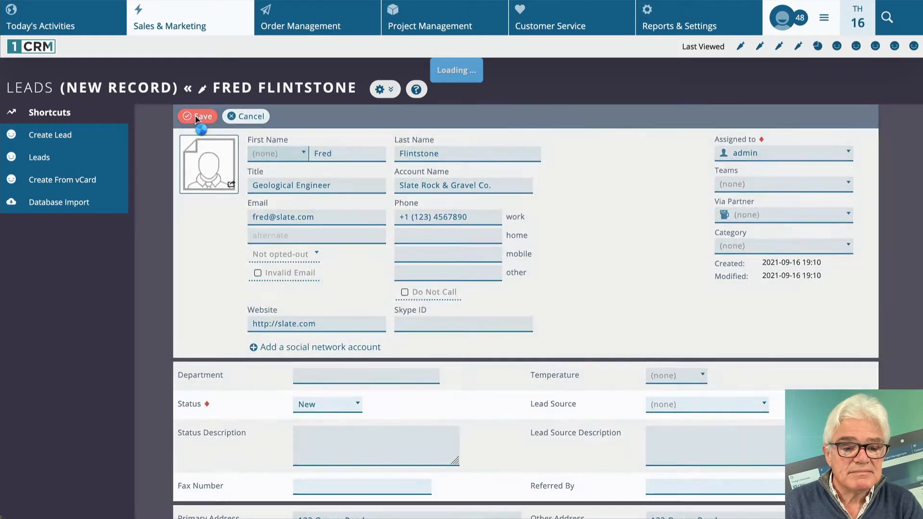
pyautogui.click(197, 116)
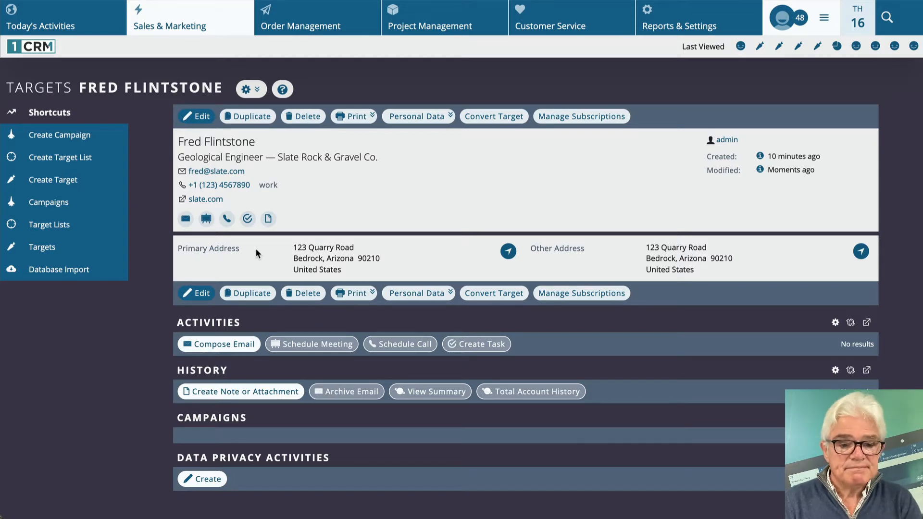
pyautogui.moveTo(739, 71)
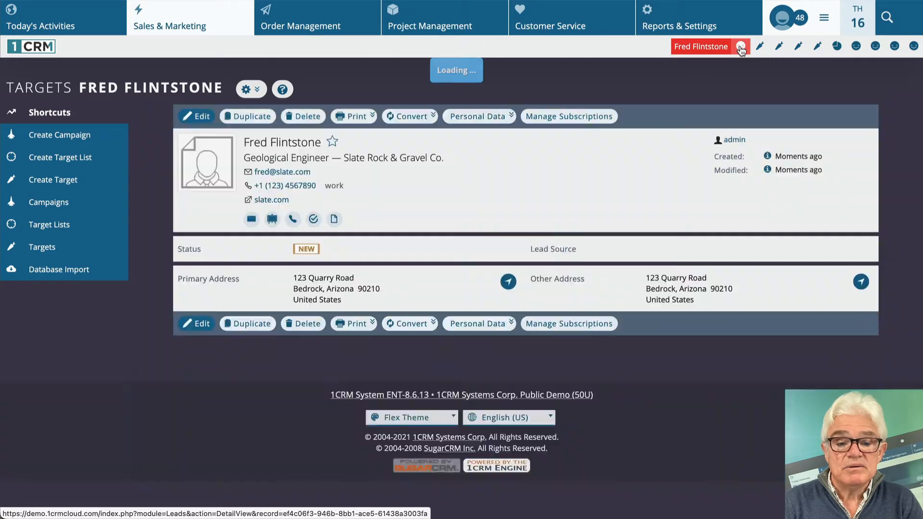
pyautogui.click(740, 47)
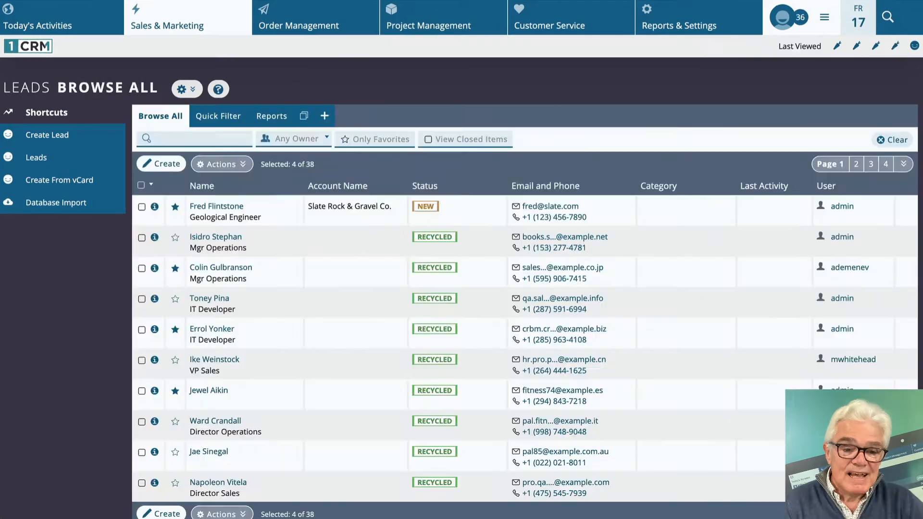
pyautogui.moveTo(438, 75)
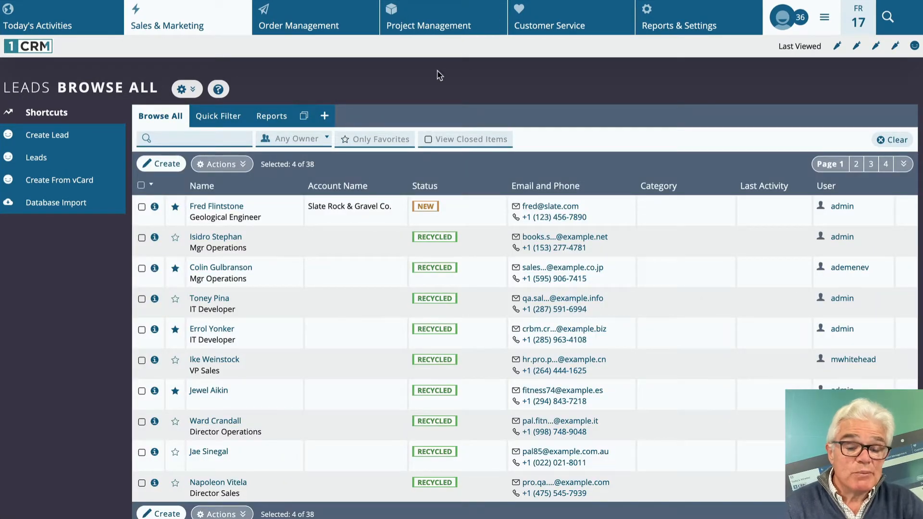
pyautogui.moveTo(215, 40)
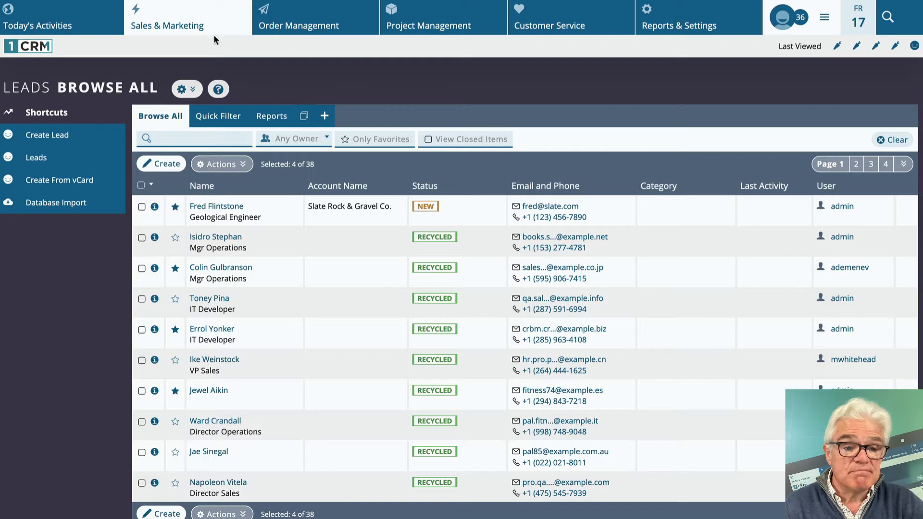
# Reload the Browse All leads list from the Sales & Marketing menu
pyautogui.click(168, 14)
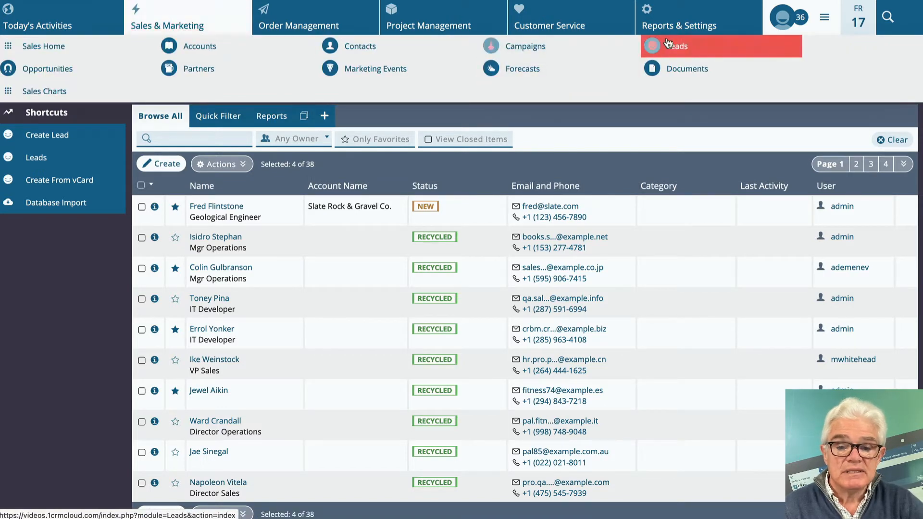
pyautogui.click(668, 46)
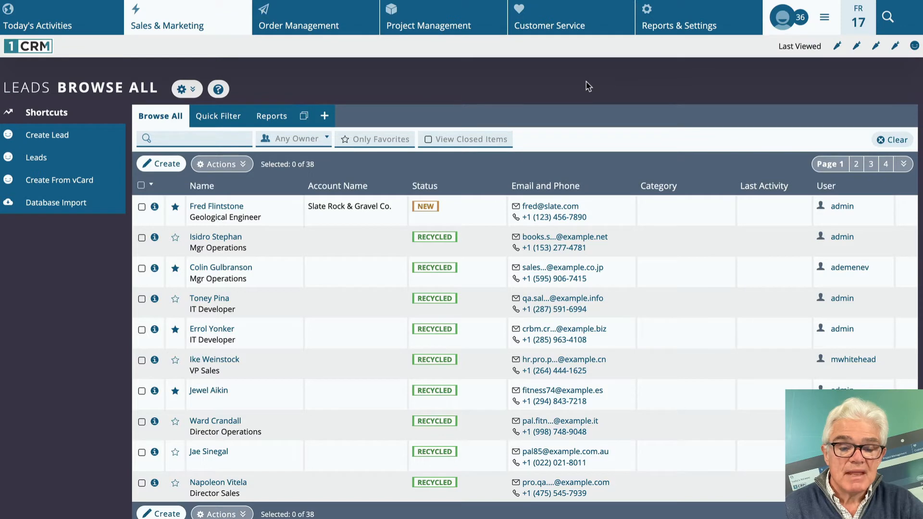
pyautogui.moveTo(440, 121)
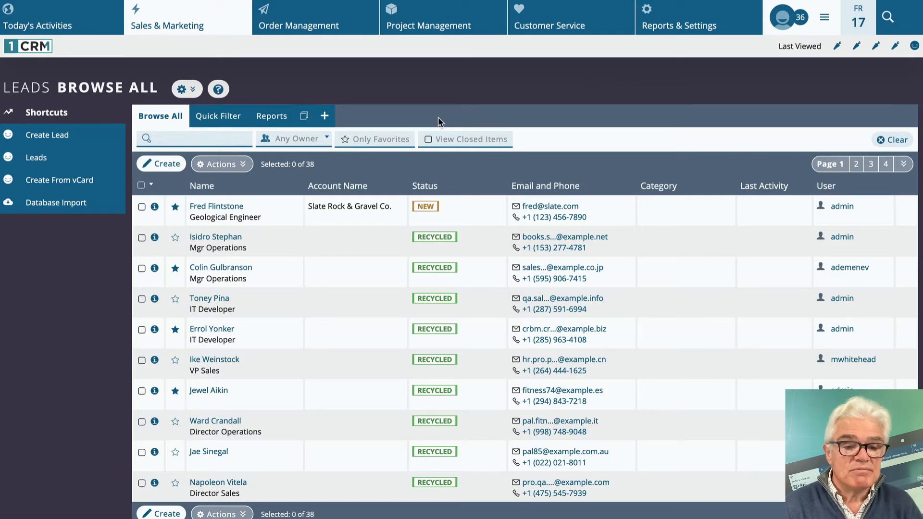
pyautogui.moveTo(374, 139)
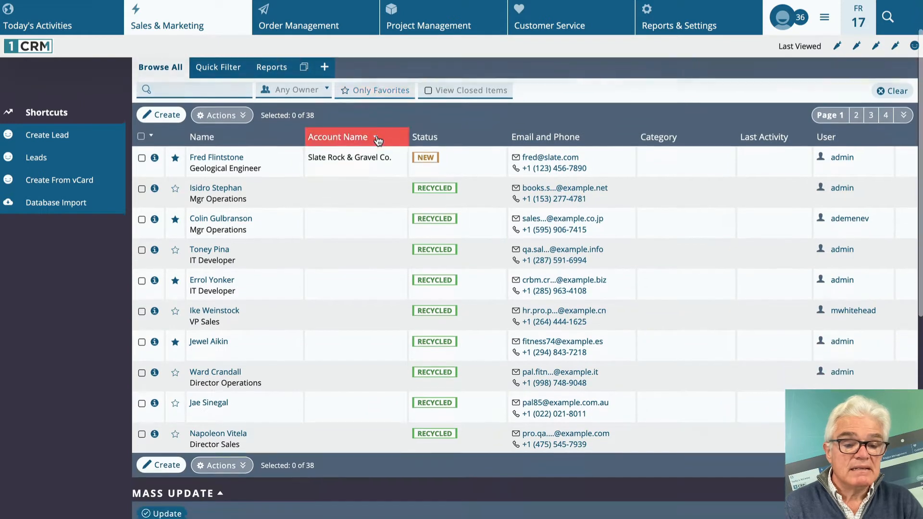
# Mass-update four selected leads to a Temperature of Smoking
pyautogui.scroll(-3)
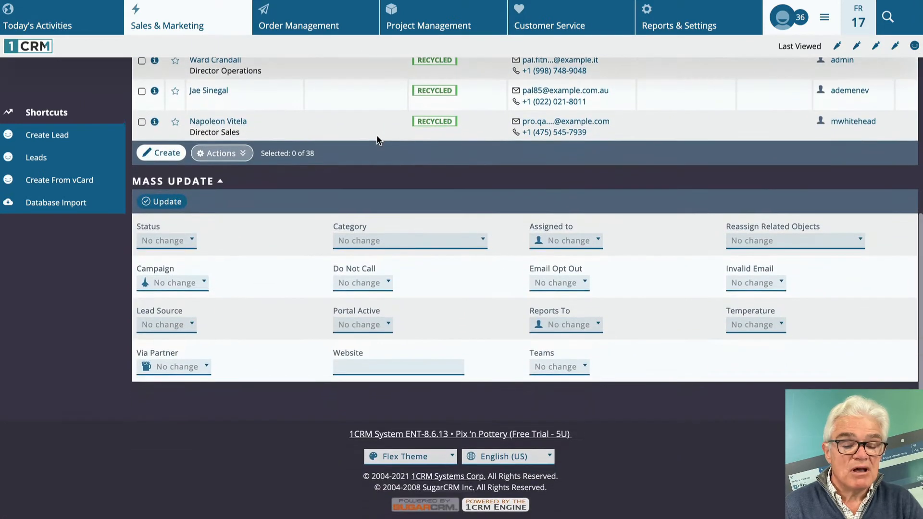
pyautogui.moveTo(388, 192)
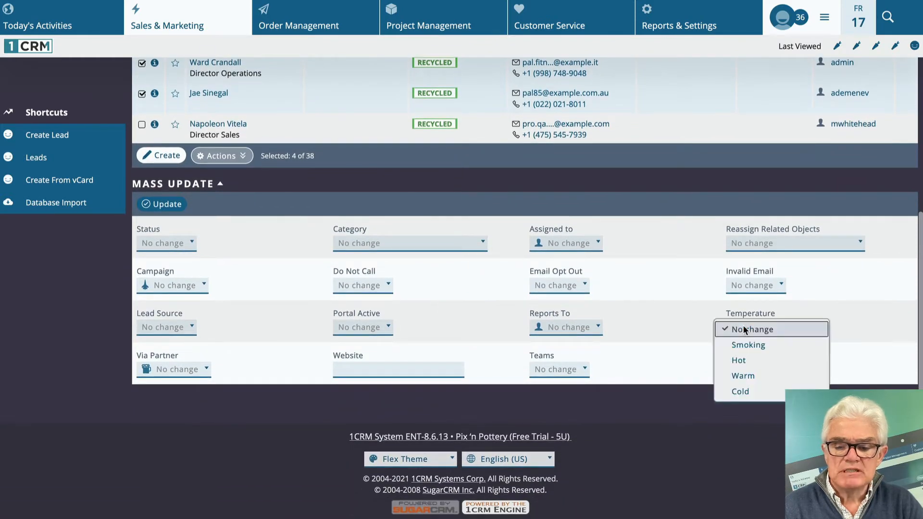
pyautogui.click(748, 345)
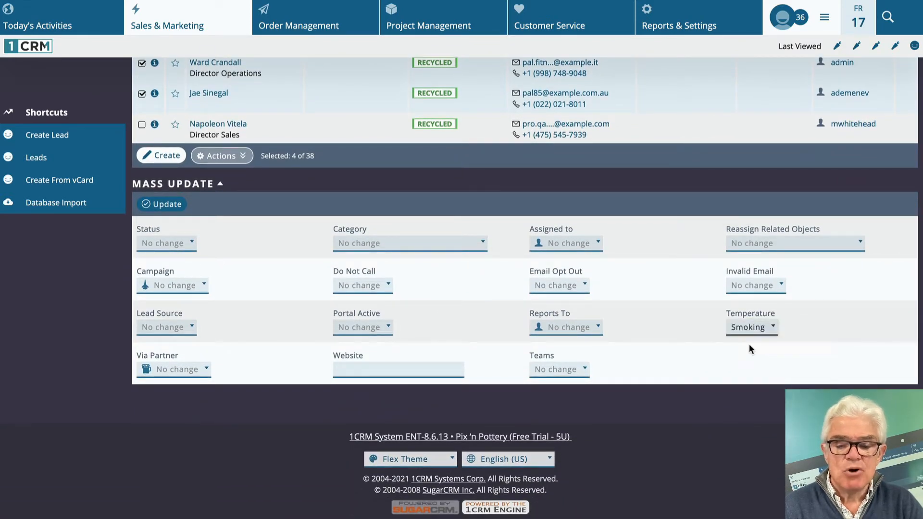
pyautogui.moveTo(224, 244)
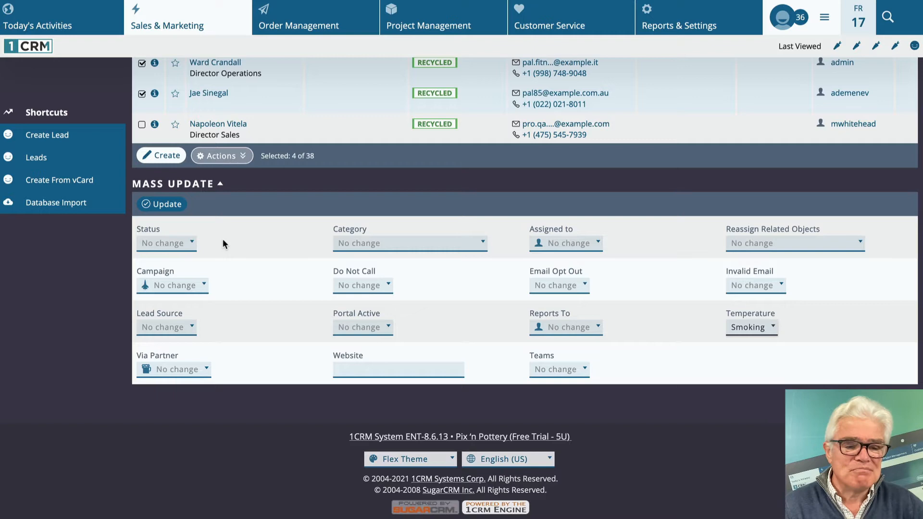
pyautogui.moveTo(166, 204)
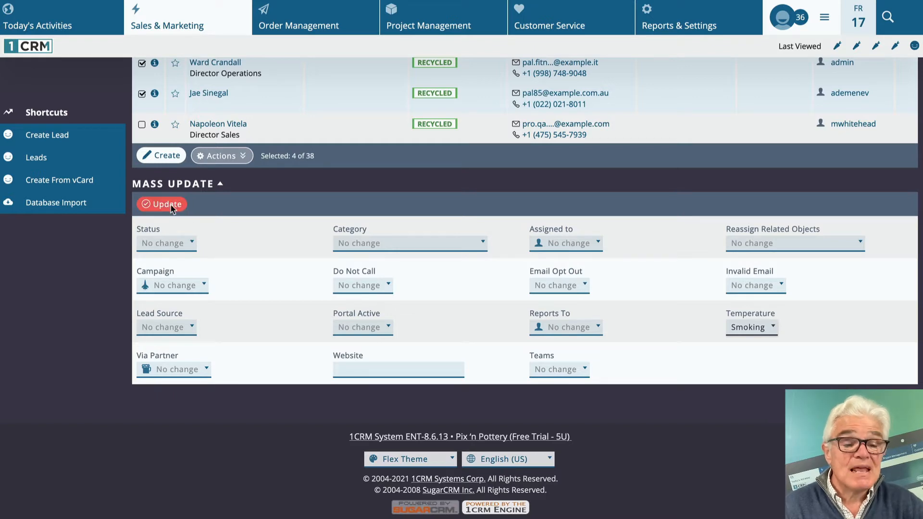
pyautogui.click(166, 204)
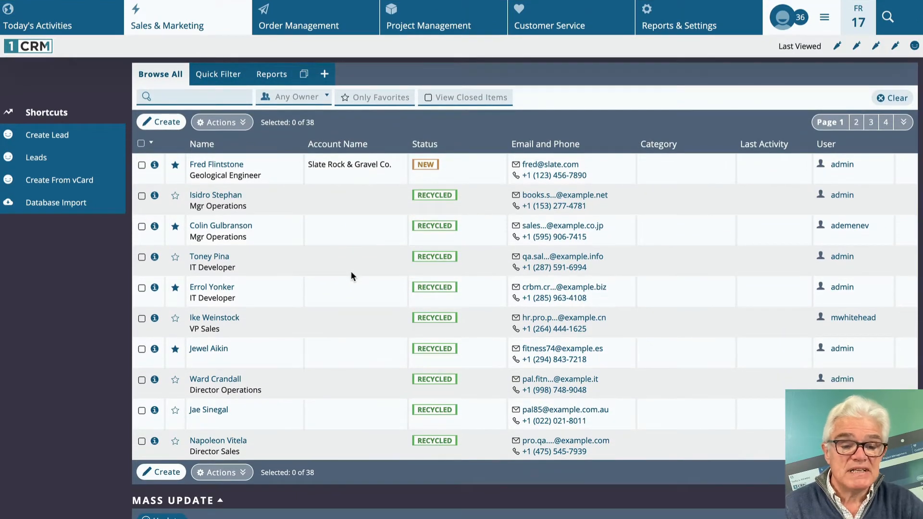
pyautogui.moveTo(490, 250)
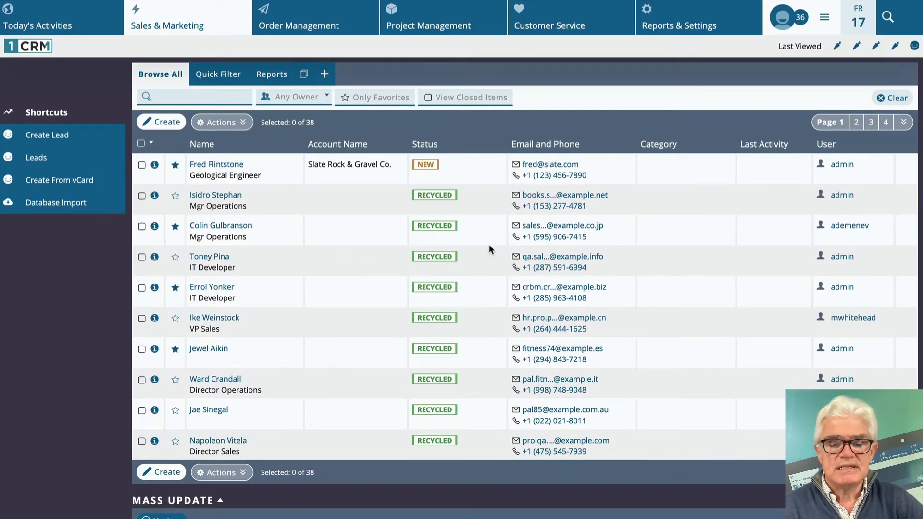
pyautogui.moveTo(747, 266)
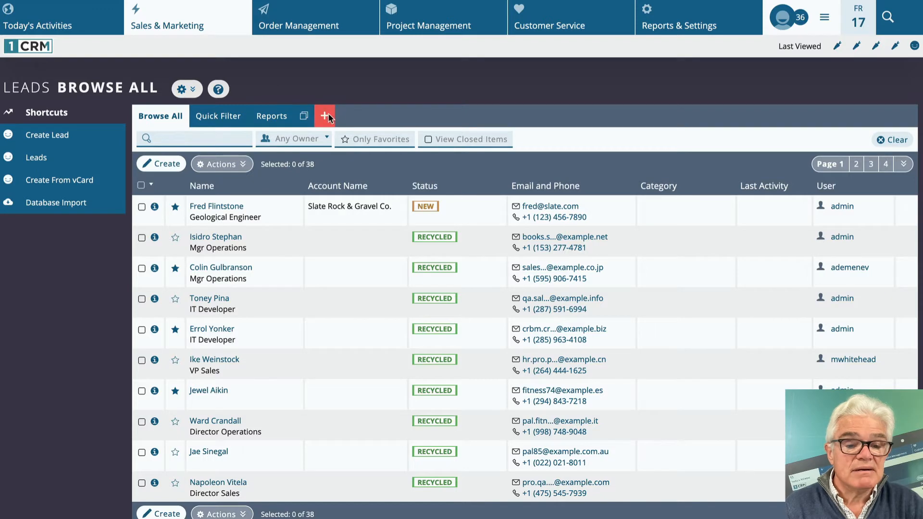
# Start a new leads list layout named Smokin' Leads
pyautogui.click(324, 115)
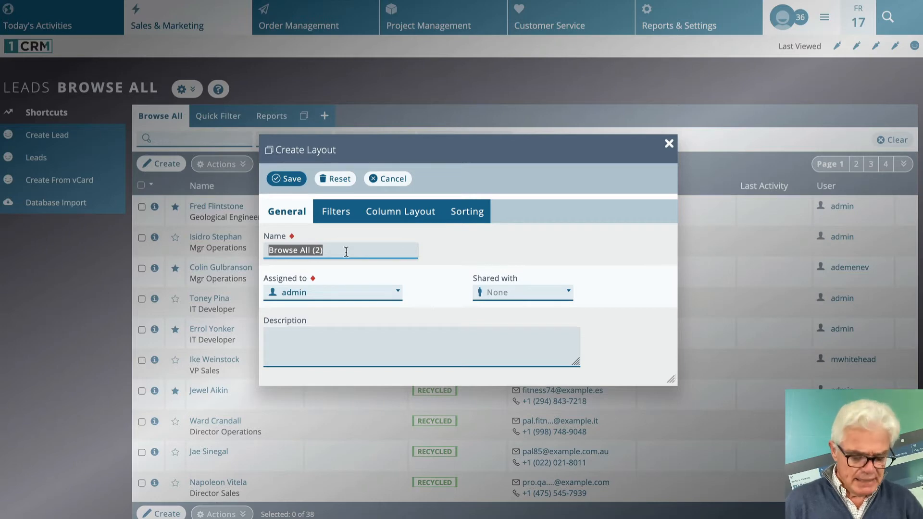
pyautogui.write('Smo')
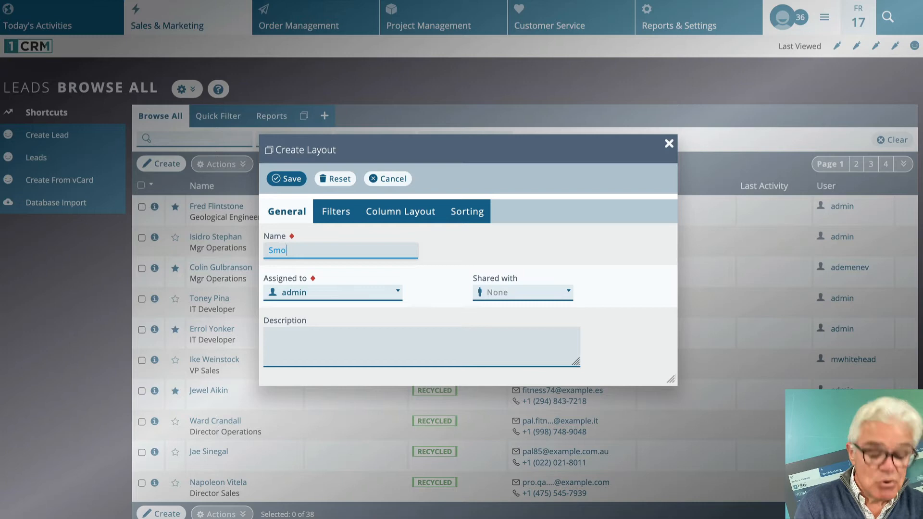
pyautogui.write("kin'")
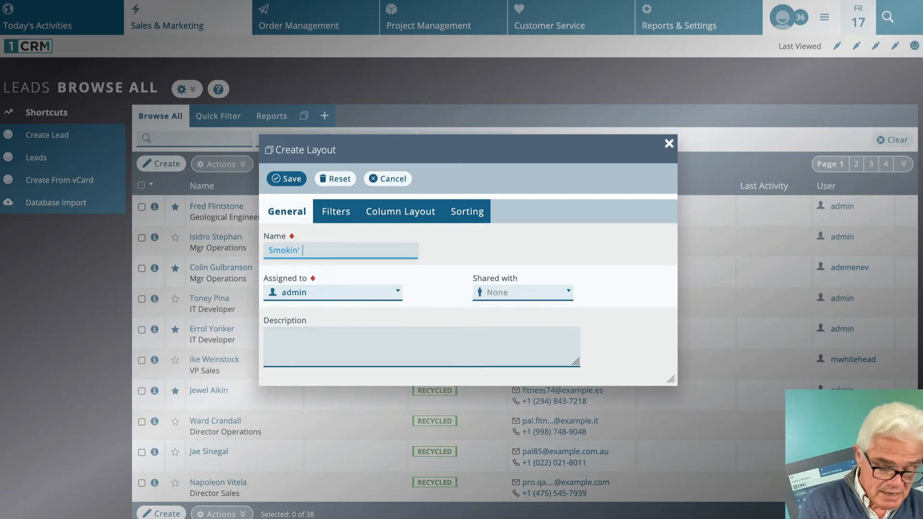
pyautogui.write('Leads')
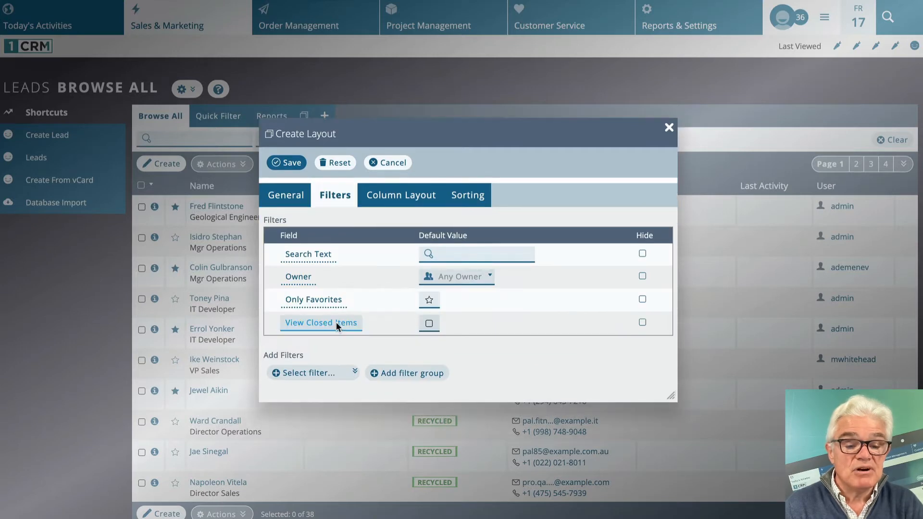
# Add a Temperature filter to the layout with Smoking as its default
pyautogui.click(309, 373)
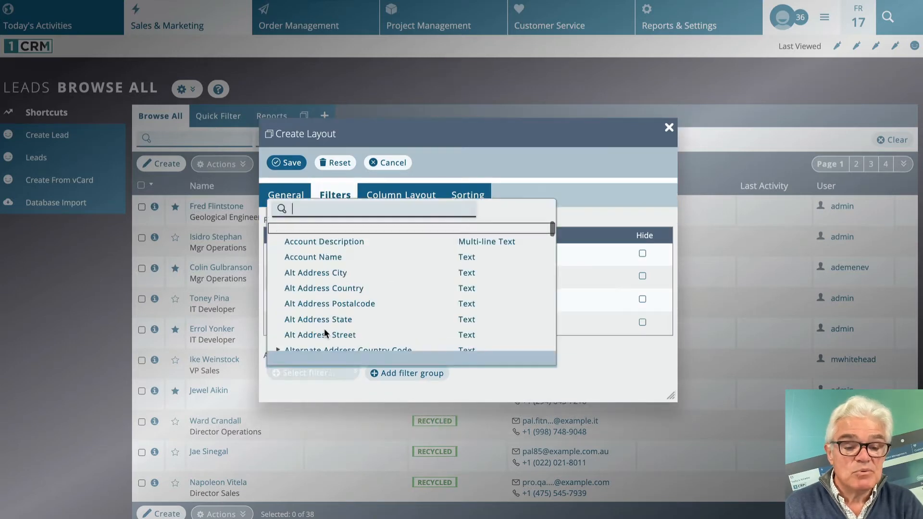
pyautogui.scroll(-3)
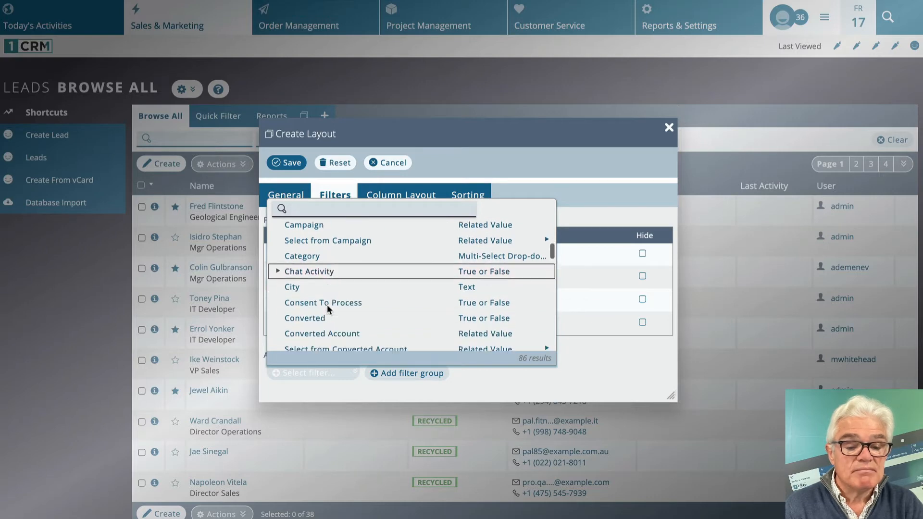
pyautogui.scroll(-3)
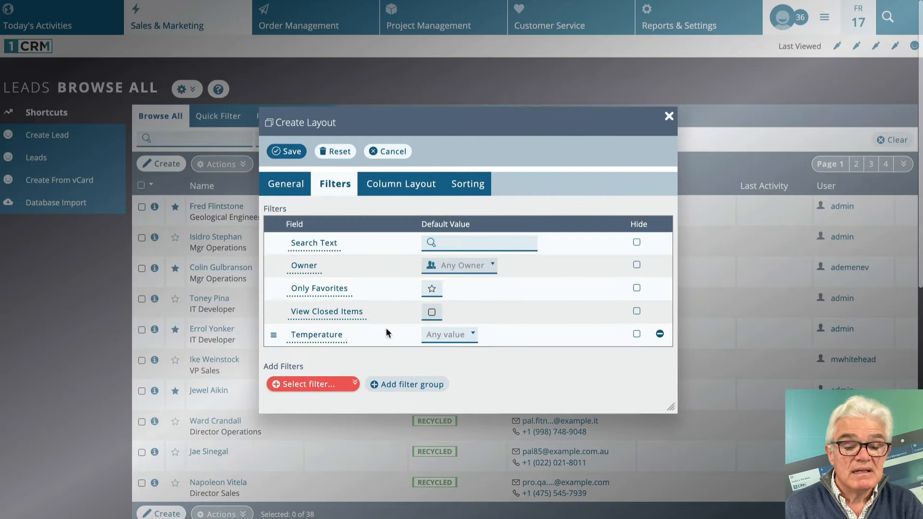
pyautogui.click(472, 334)
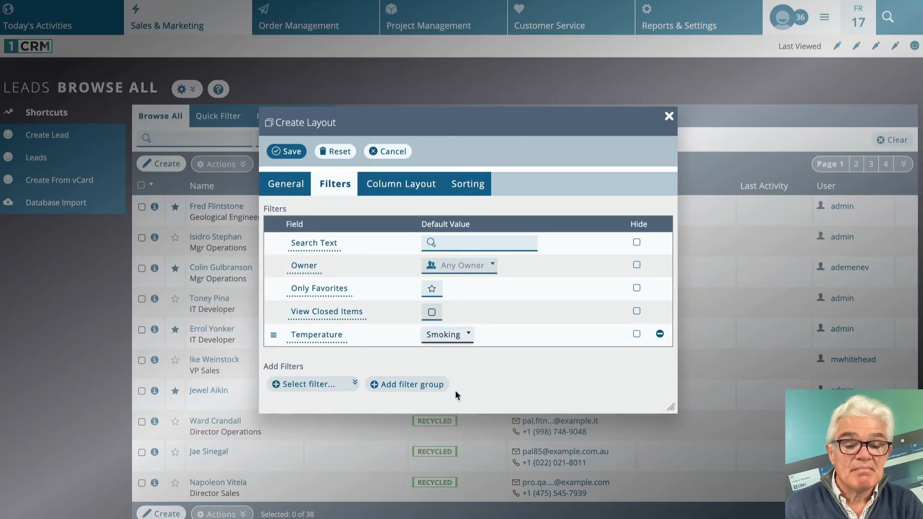
pyautogui.moveTo(410, 186)
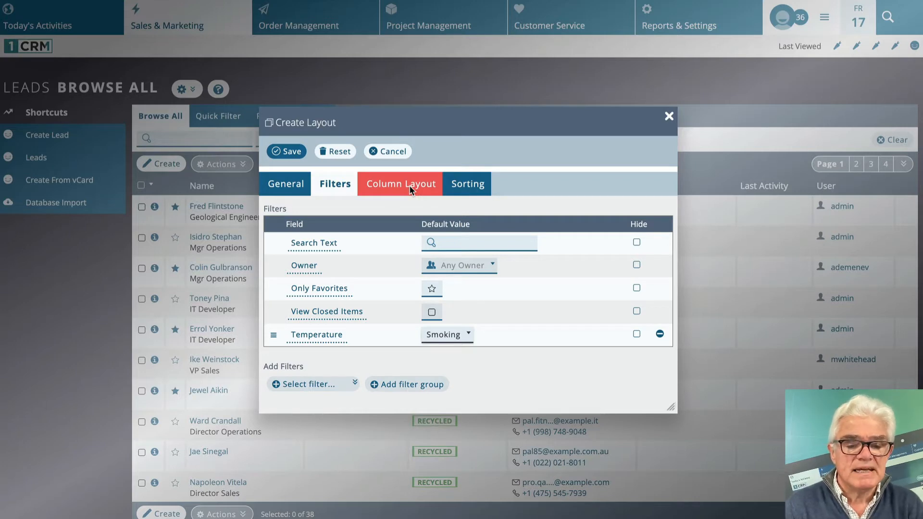
# Add a Temperature column below Status and save the Smokin' Leads layout
pyautogui.click(401, 183)
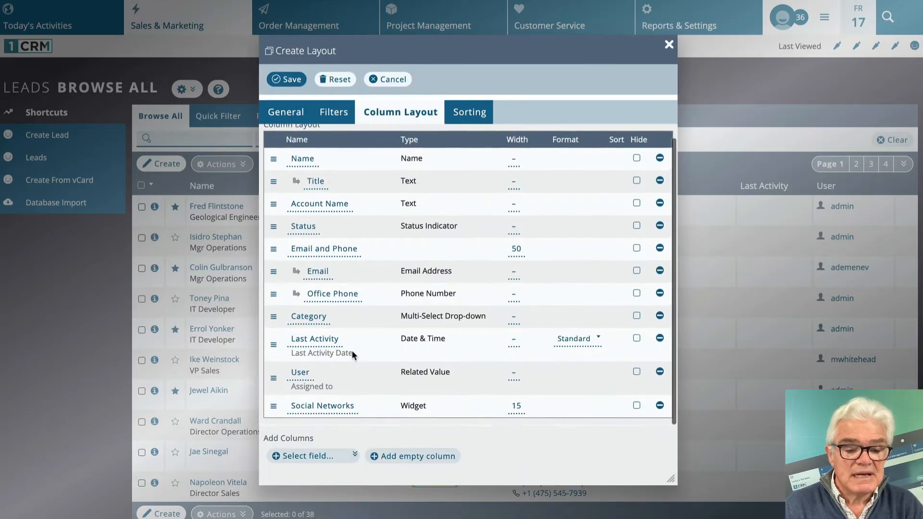
pyautogui.click(313, 457)
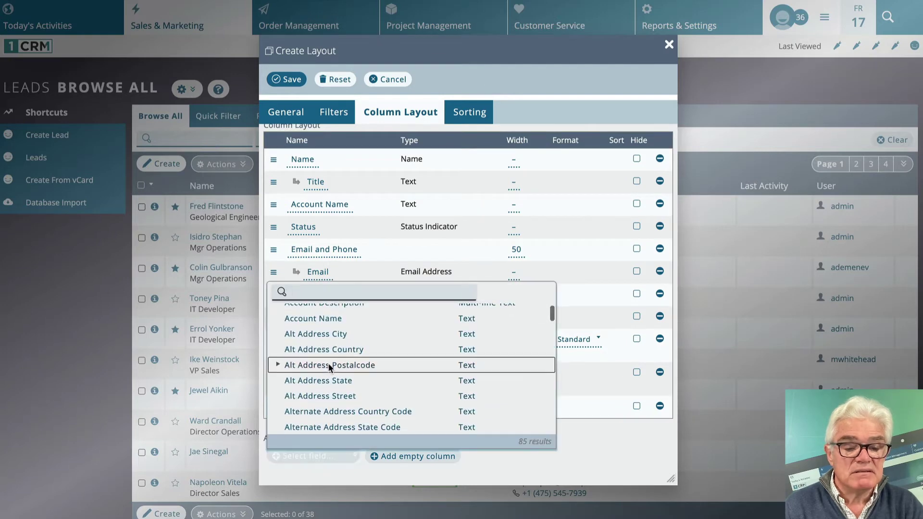
pyautogui.scroll(-3)
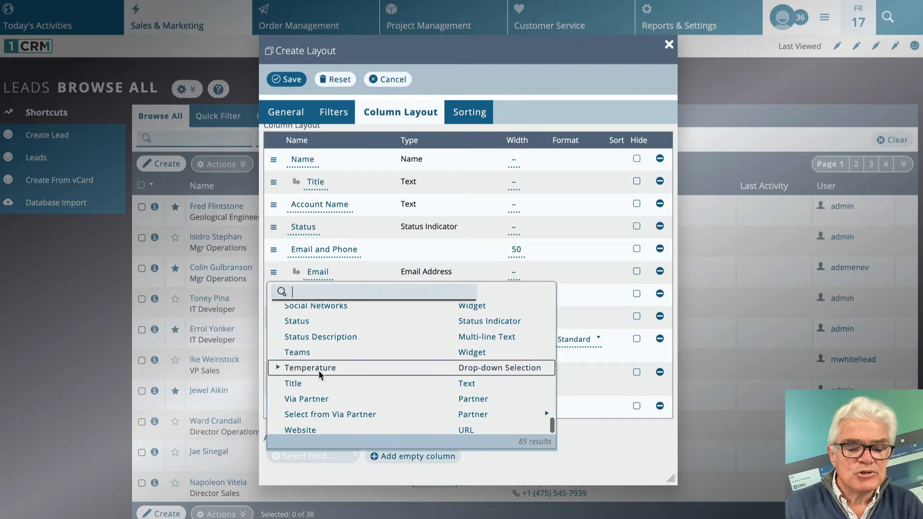
pyautogui.click(310, 368)
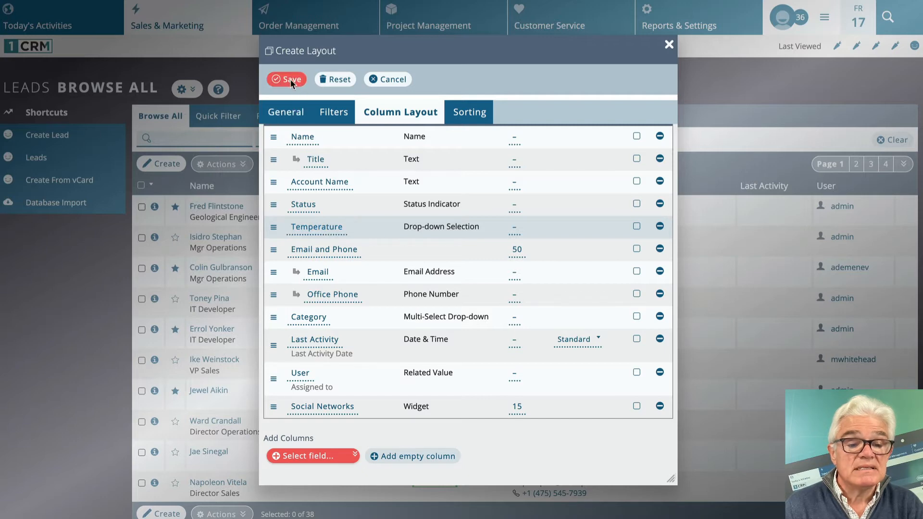
pyautogui.click(288, 79)
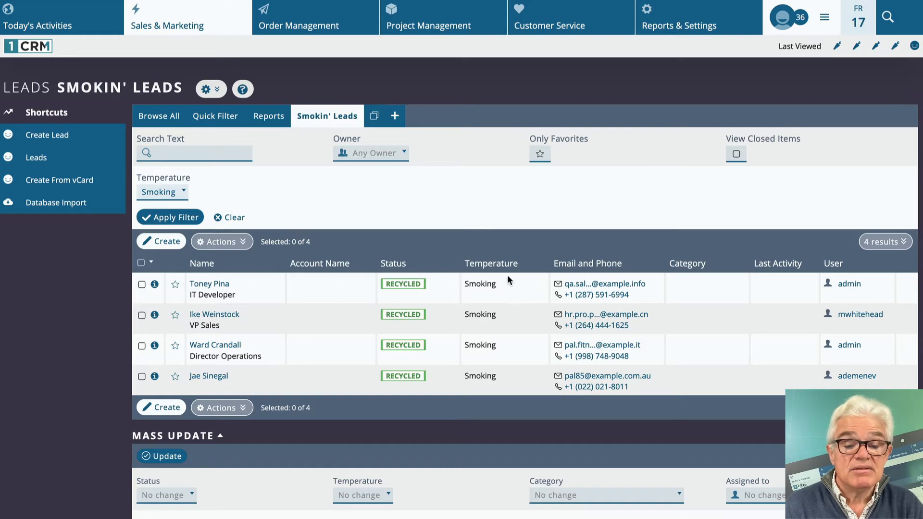
pyautogui.moveTo(501, 284)
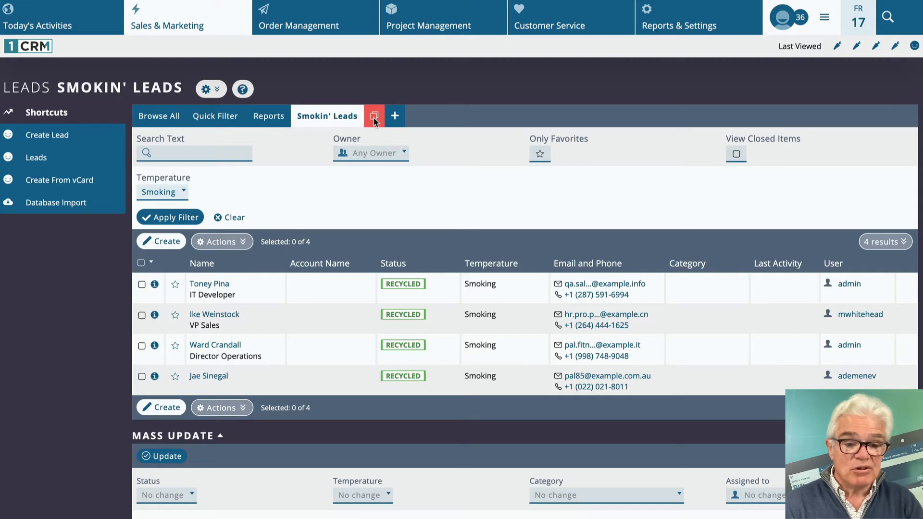
# Move Smokin' Leads to the top of the layout order, ahead of Browse All
pyautogui.click(374, 116)
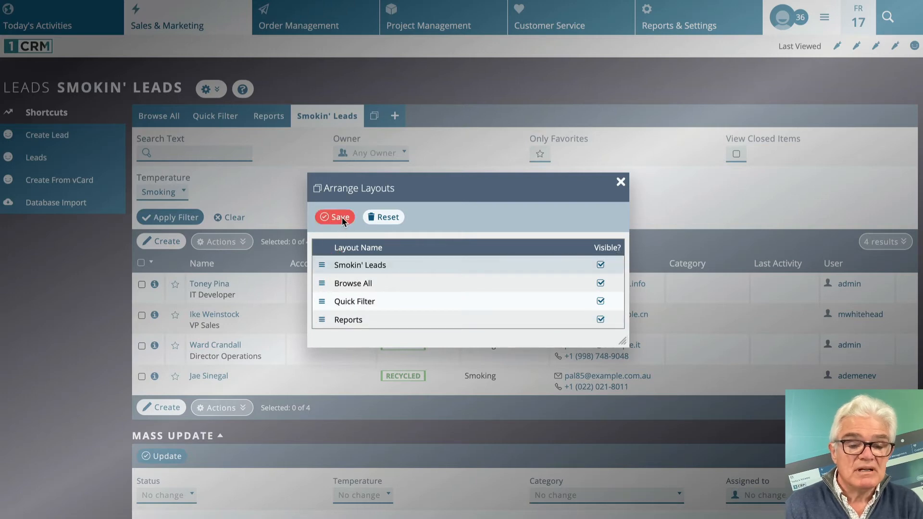
pyautogui.click(335, 217)
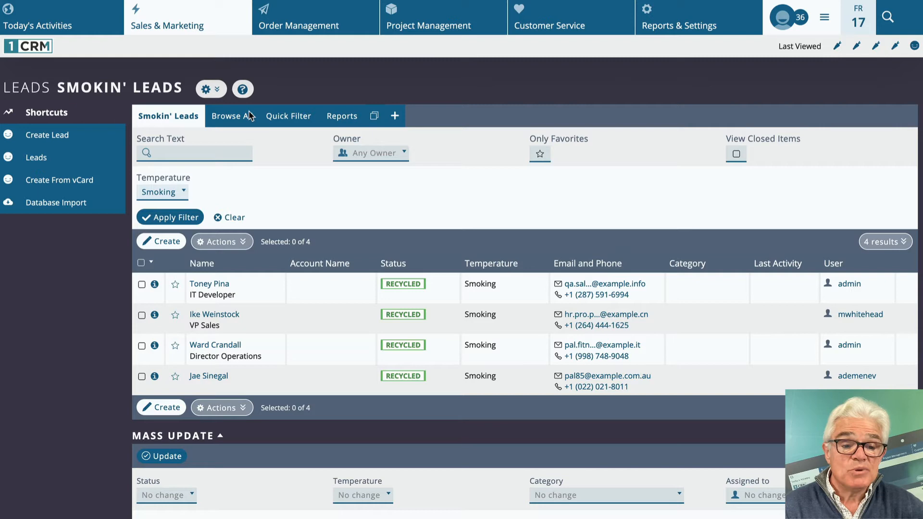
# Open Fred Flintstone's lead record from the Browse All list
pyautogui.click(229, 115)
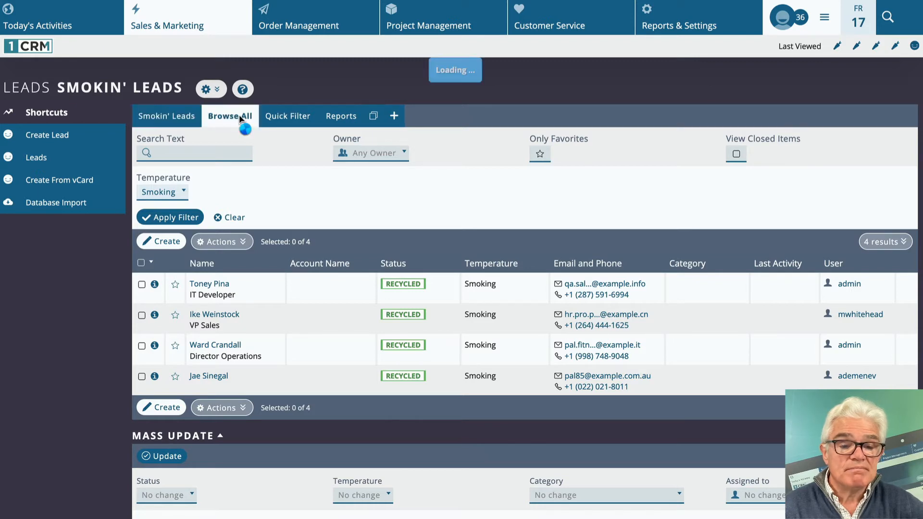
pyautogui.click(229, 116)
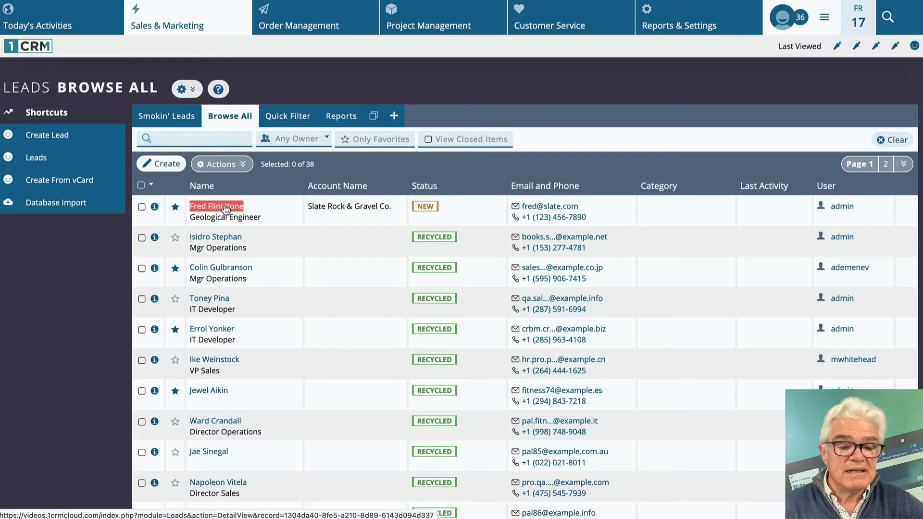
pyautogui.click(216, 206)
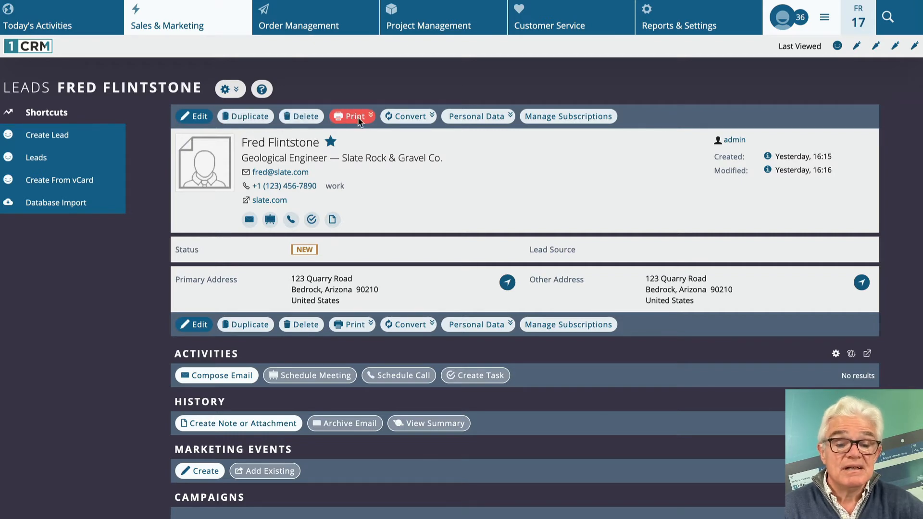
pyautogui.moveTo(411, 123)
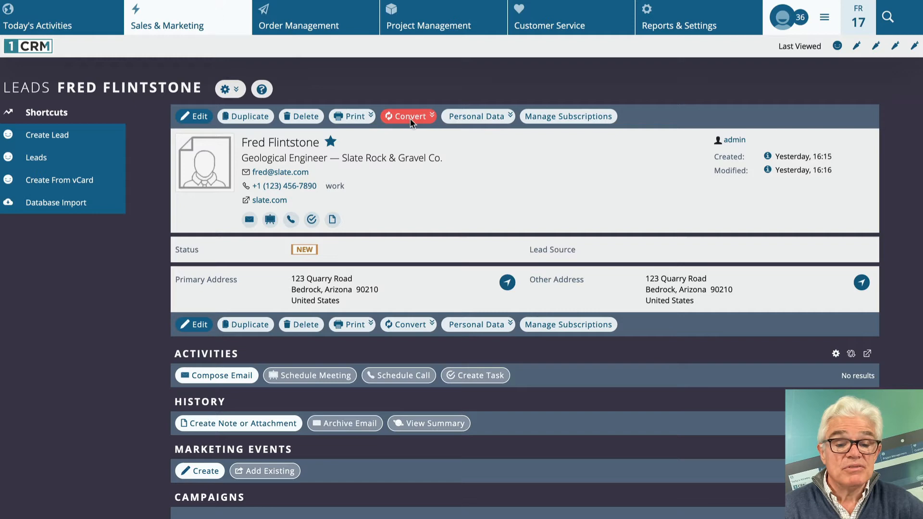
pyautogui.moveTo(415, 88)
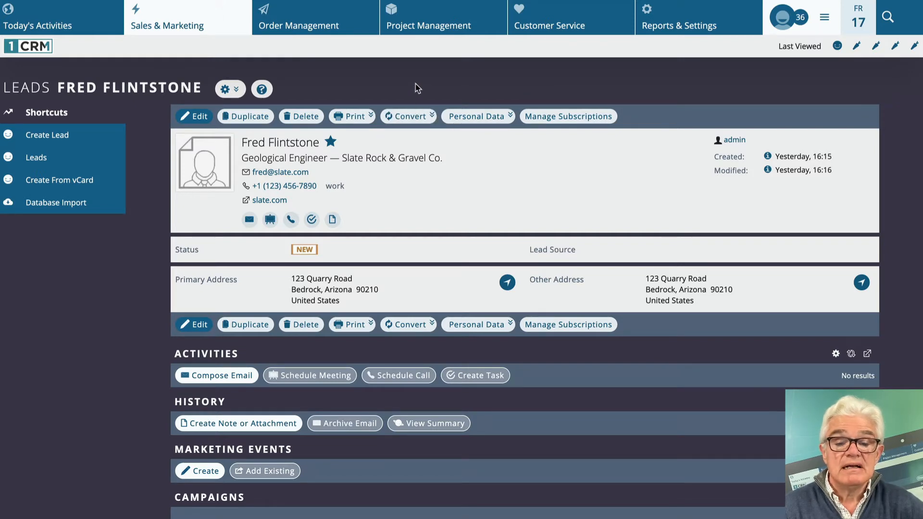
pyautogui.moveTo(409, 184)
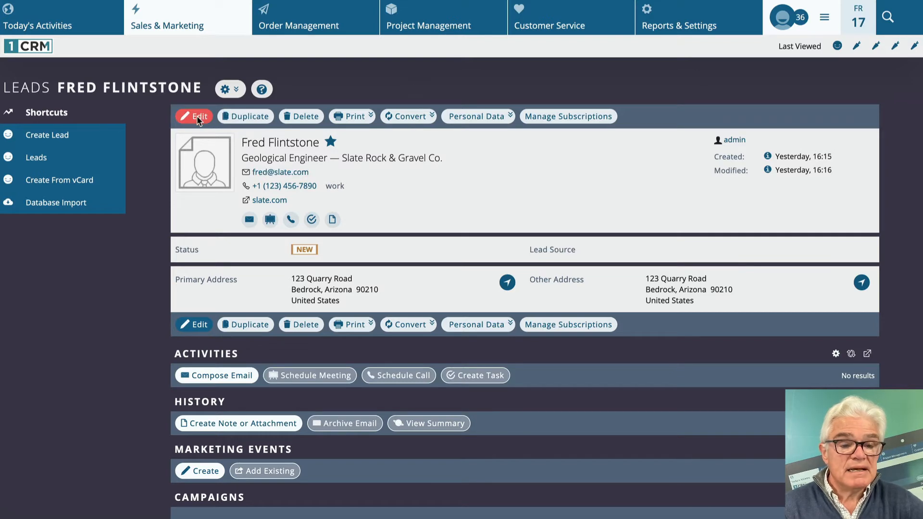
# Upload Fred's cartoon photo to the lead record and save it
pyautogui.click(198, 116)
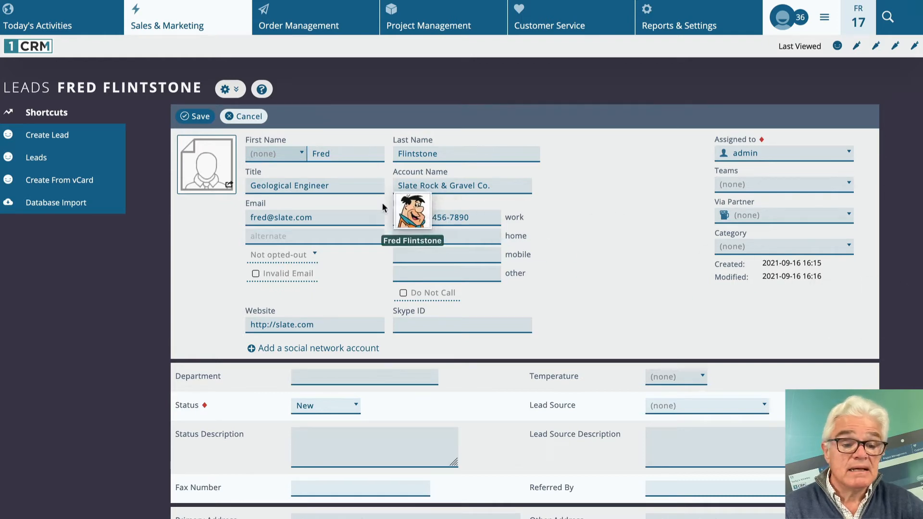
pyautogui.click(205, 166)
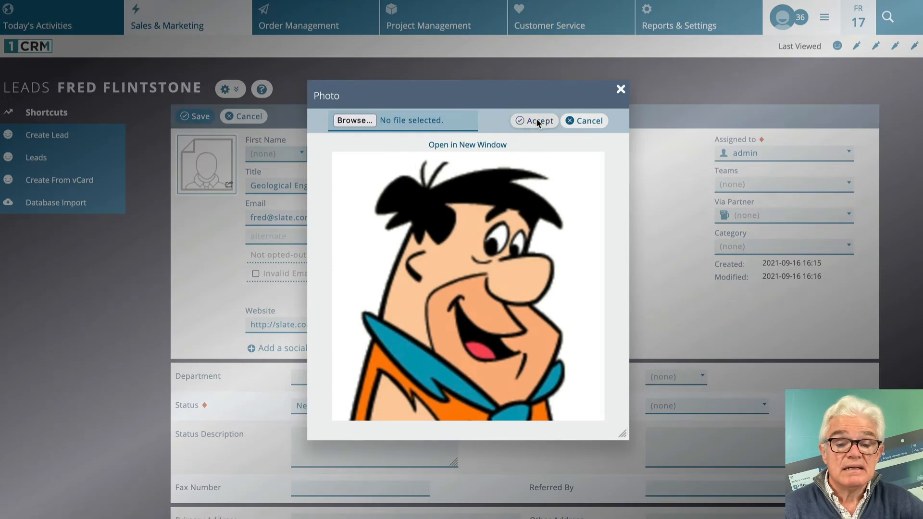
pyautogui.click(534, 120)
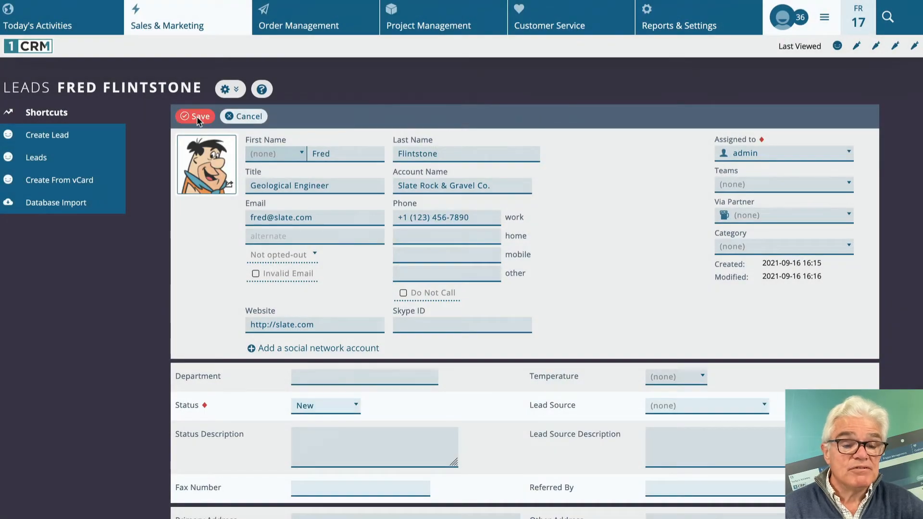
pyautogui.click(195, 116)
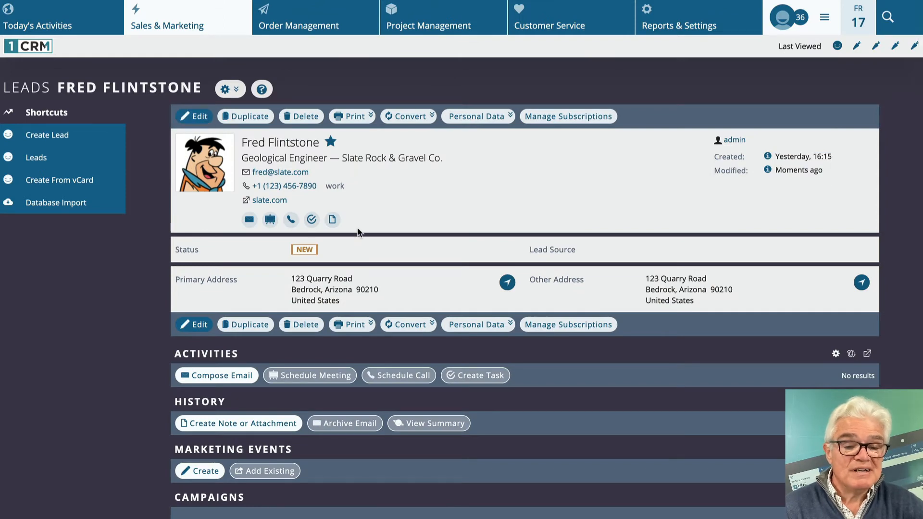
pyautogui.scroll(-3)
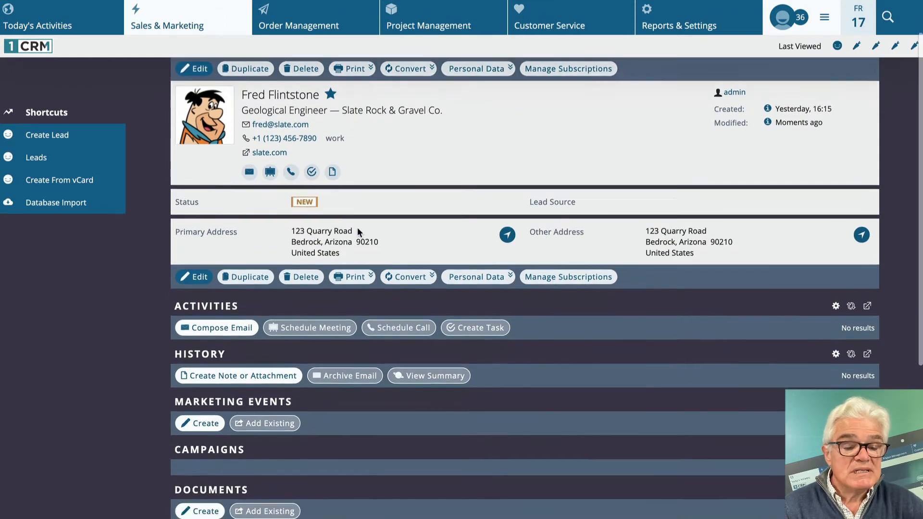
pyautogui.scroll(-3)
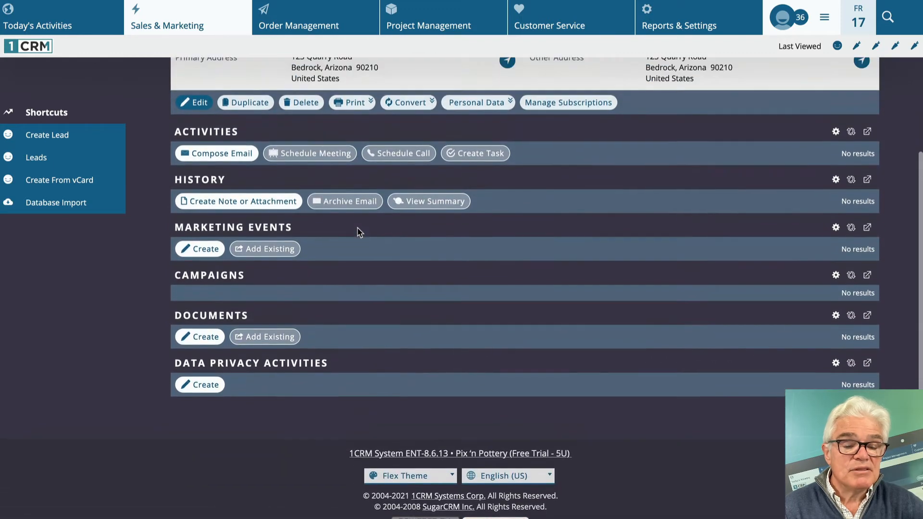
pyautogui.scroll(-3)
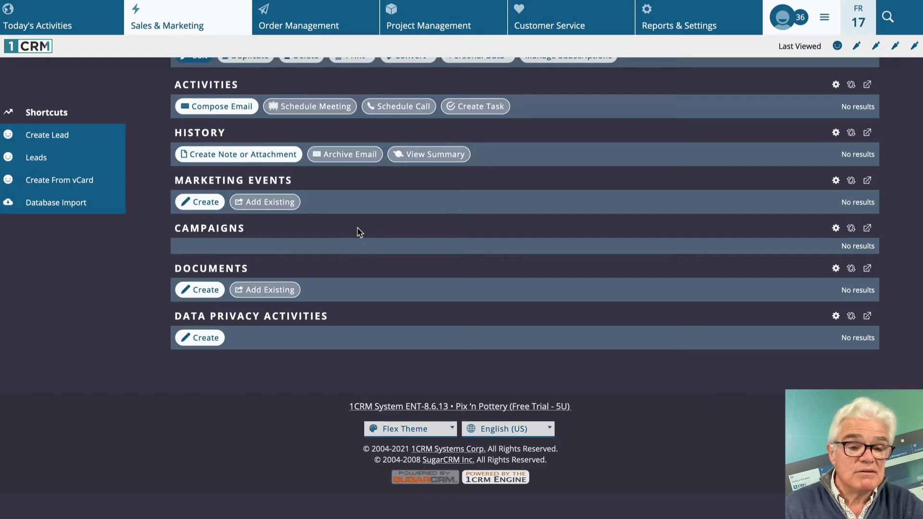
pyautogui.scroll(3)
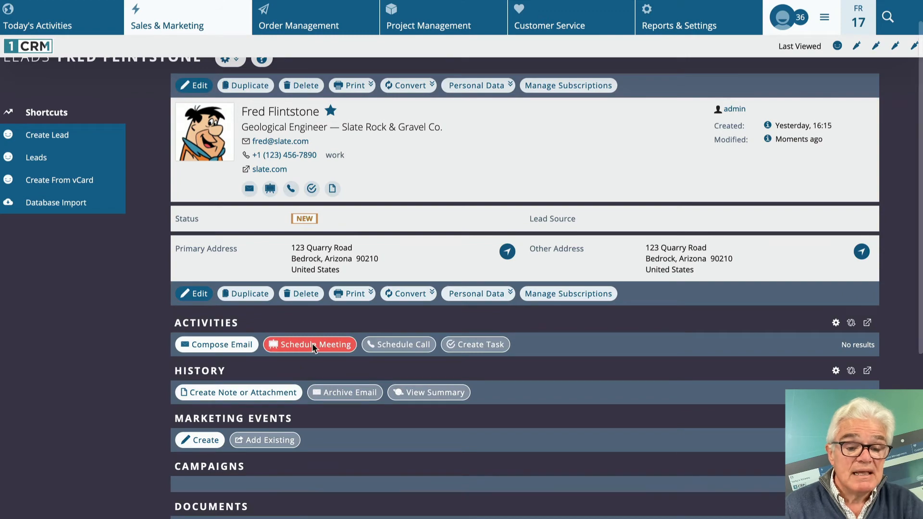
# Schedule a meeting with Fred Flintstone for 18 September at 13:00
pyautogui.click(309, 345)
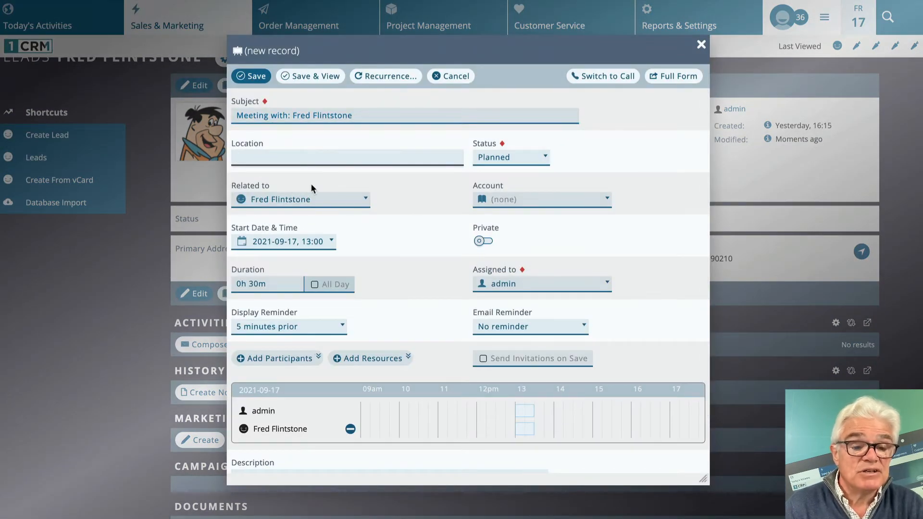
pyautogui.click(282, 241)
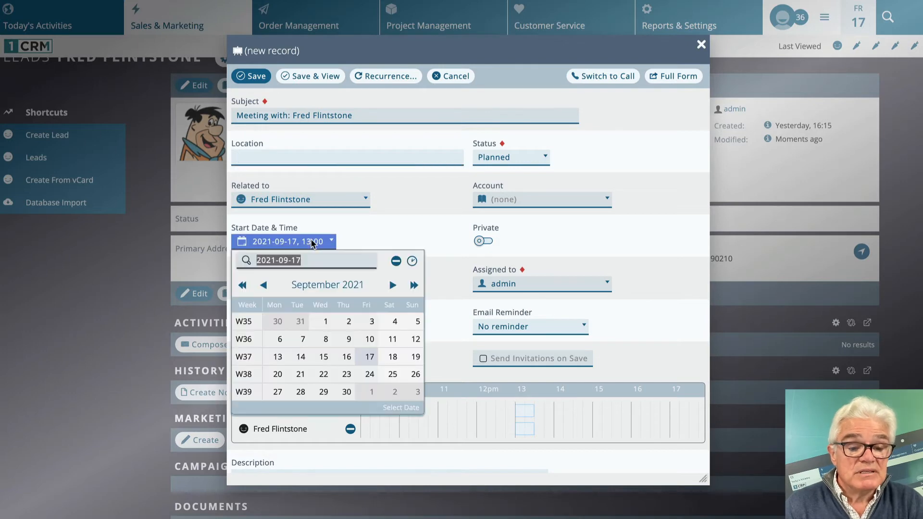
pyautogui.click(412, 261)
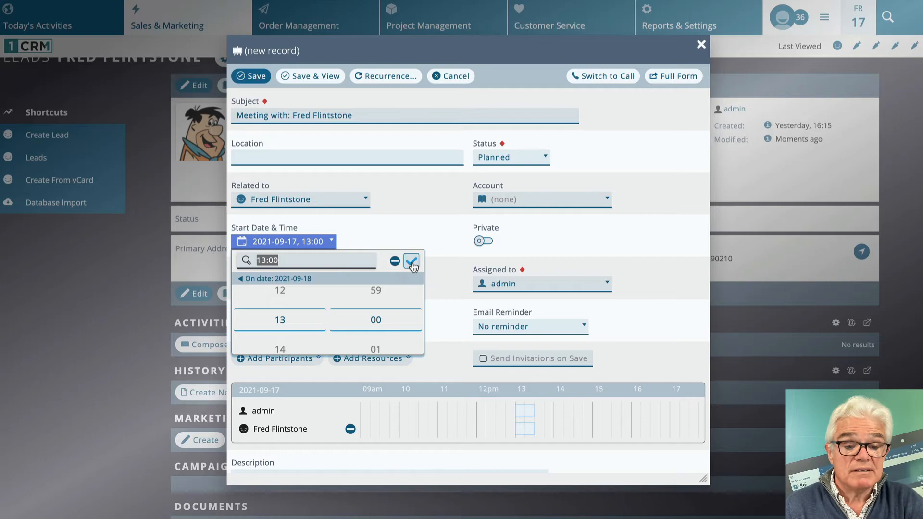
pyautogui.click(410, 262)
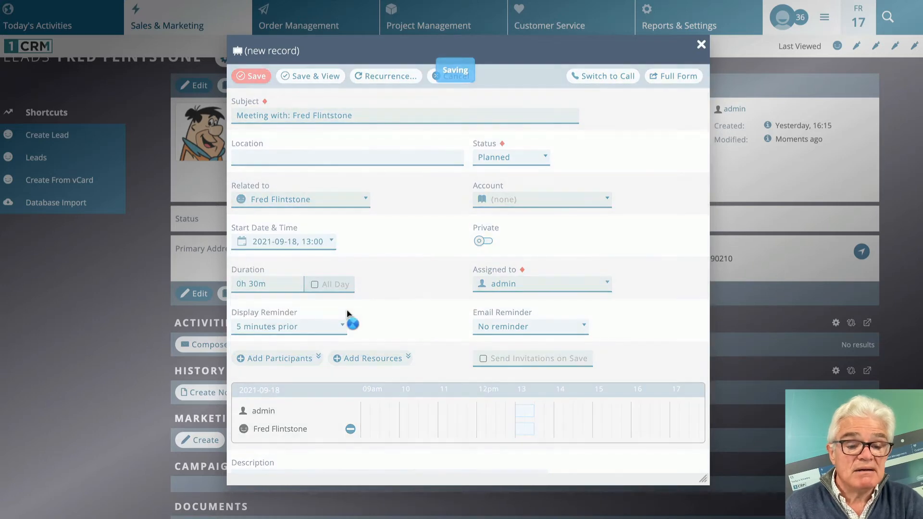
pyautogui.click(251, 76)
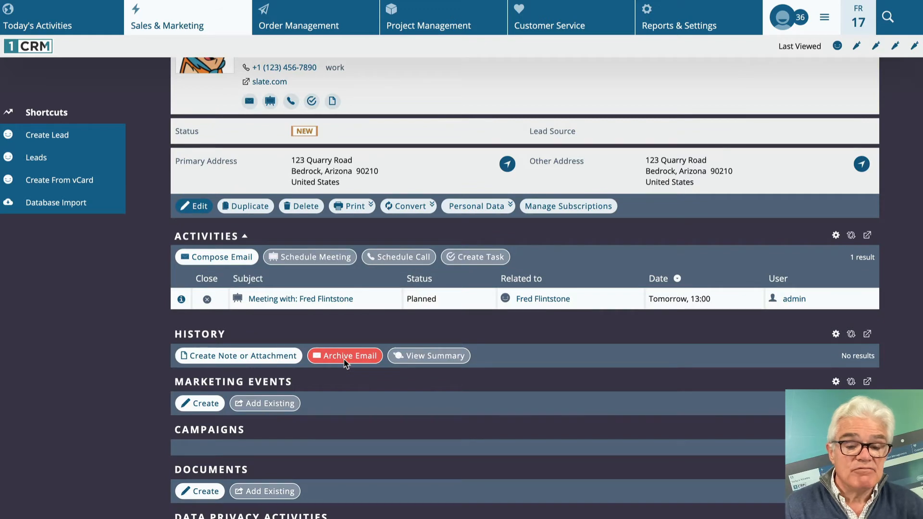
pyautogui.moveTo(412, 257)
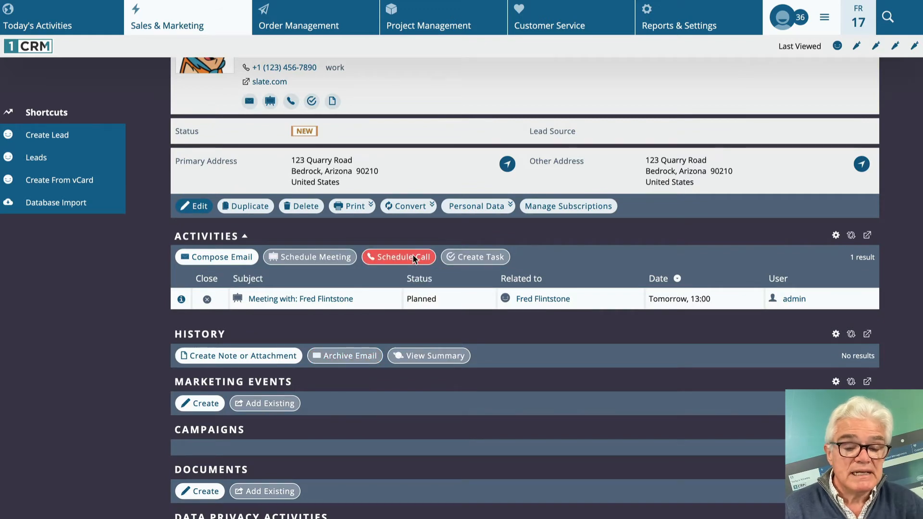
# Schedule a call with Fred for 22 September at 12:57, then start a new task
pyautogui.click(402, 257)
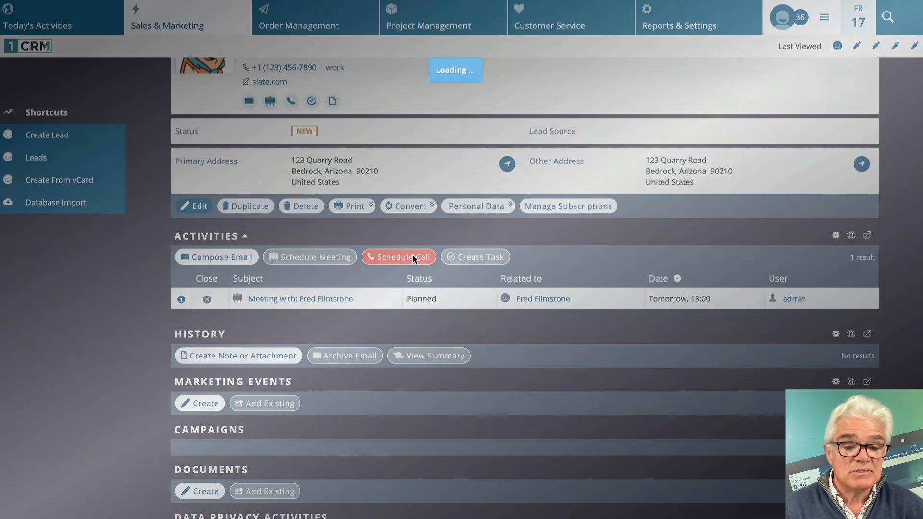
pyautogui.click(398, 257)
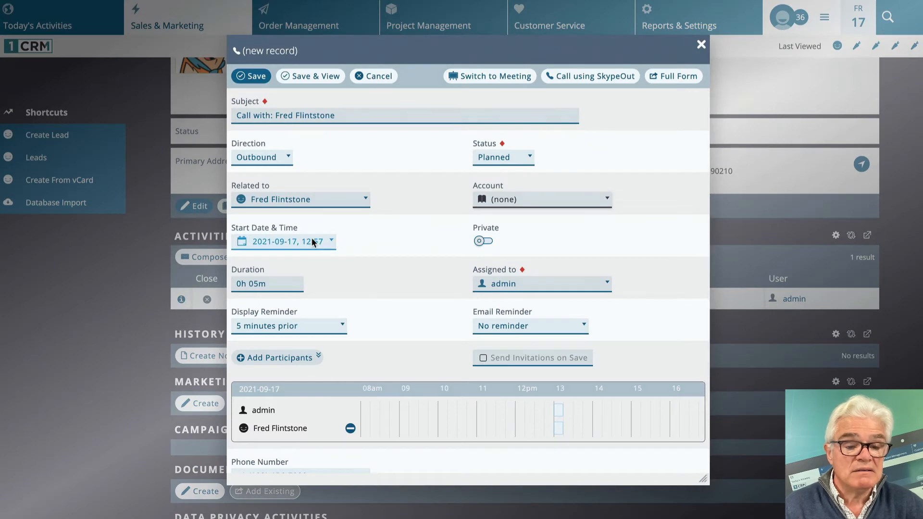
pyautogui.click(282, 241)
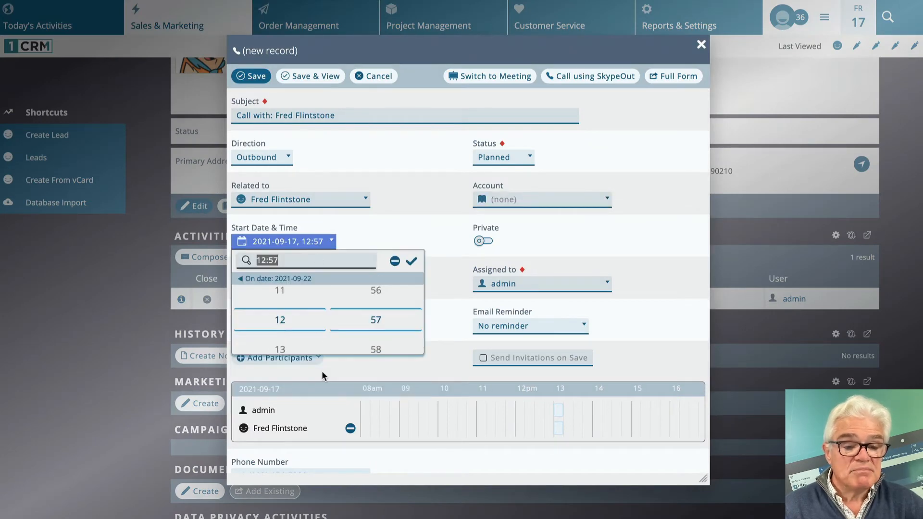
pyautogui.click(411, 261)
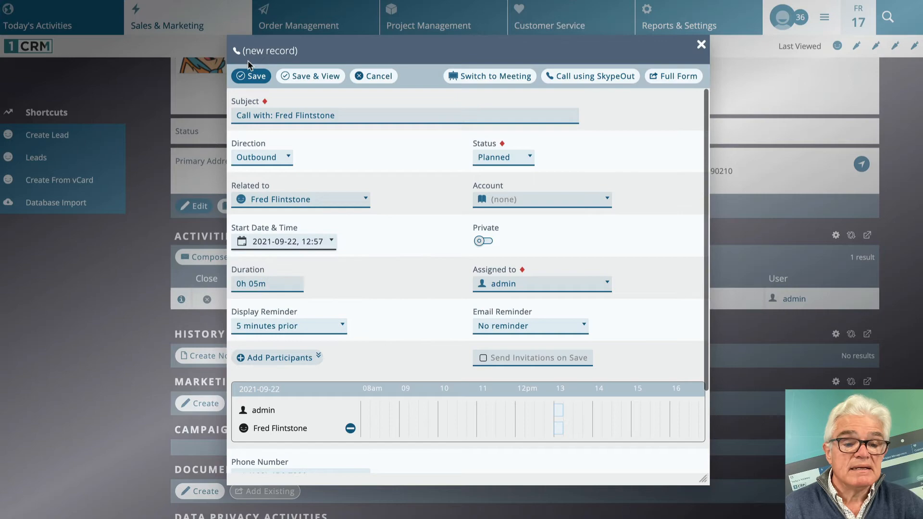
pyautogui.click(252, 76)
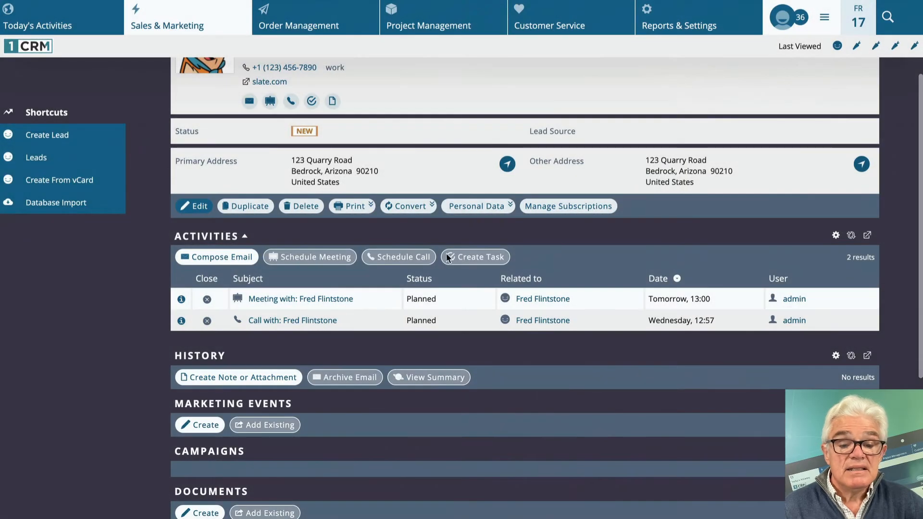
pyautogui.click(475, 256)
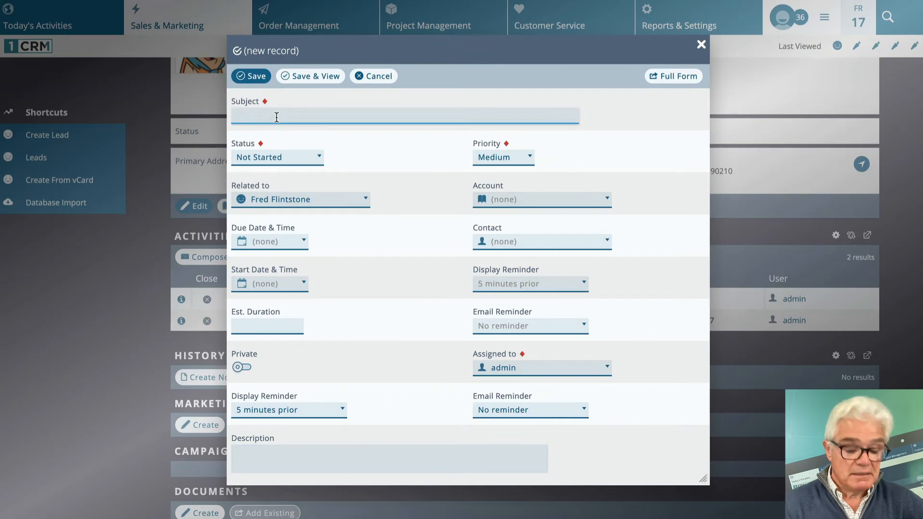
# Add task 'Sample Task' due 30 September 2021 at 23:00 and save it
pyautogui.write('Sample Task')
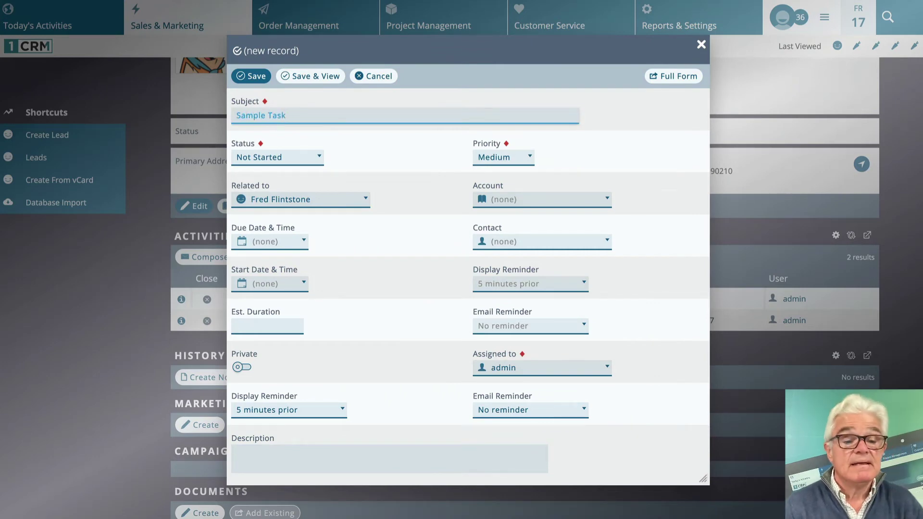
pyautogui.click(269, 241)
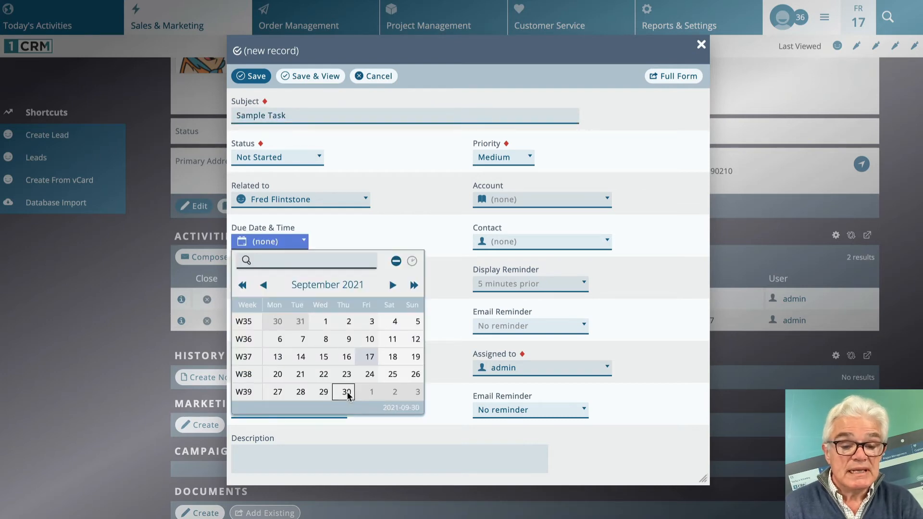
pyautogui.click(343, 392)
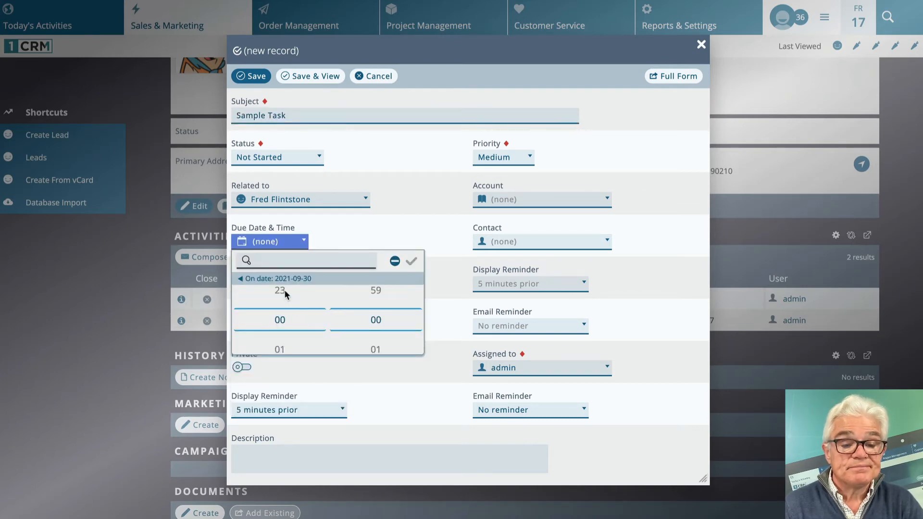
pyautogui.click(279, 292)
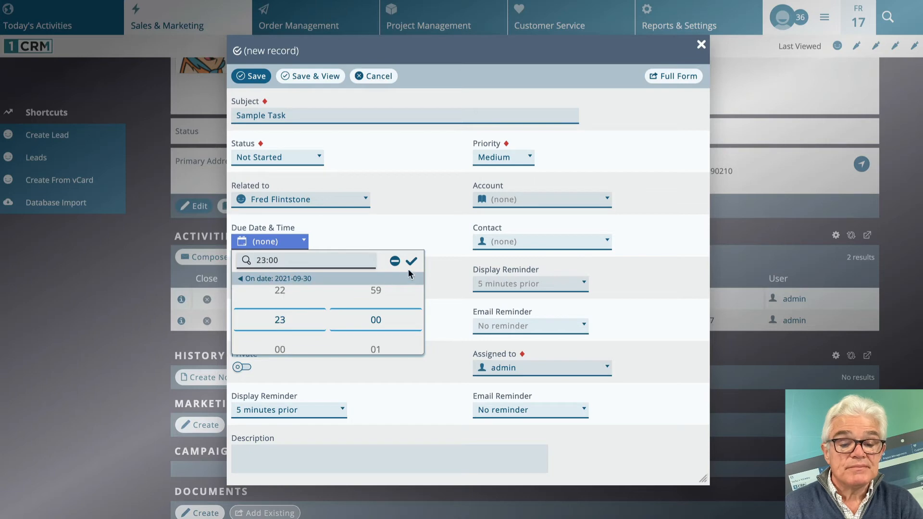
pyautogui.click(411, 261)
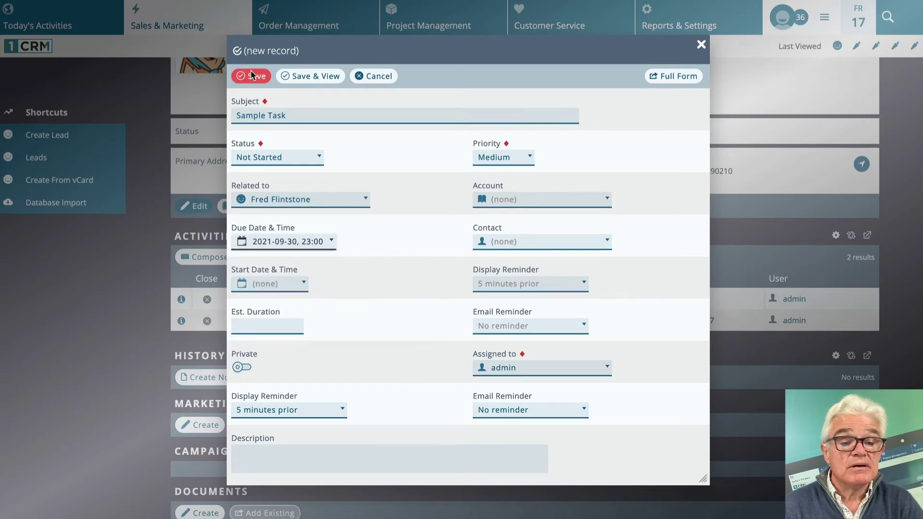
pyautogui.click(250, 76)
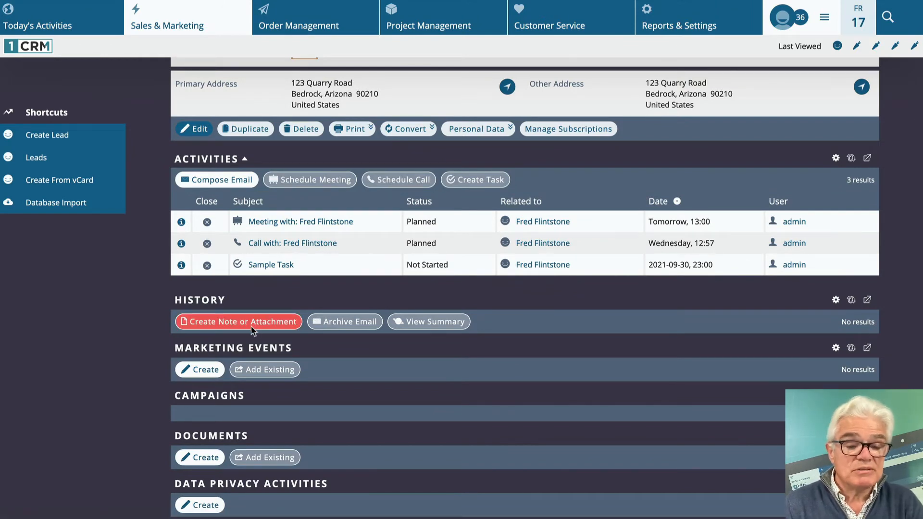
# Create note 'Sample Note' with the 110.1 BT FS for NTR.pdf attachment and save it
pyautogui.click(238, 322)
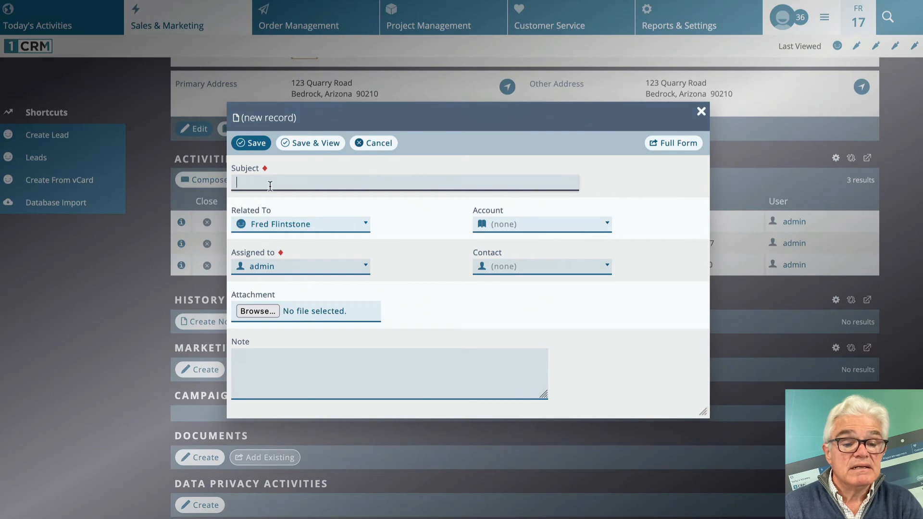
pyautogui.write('Sample Note')
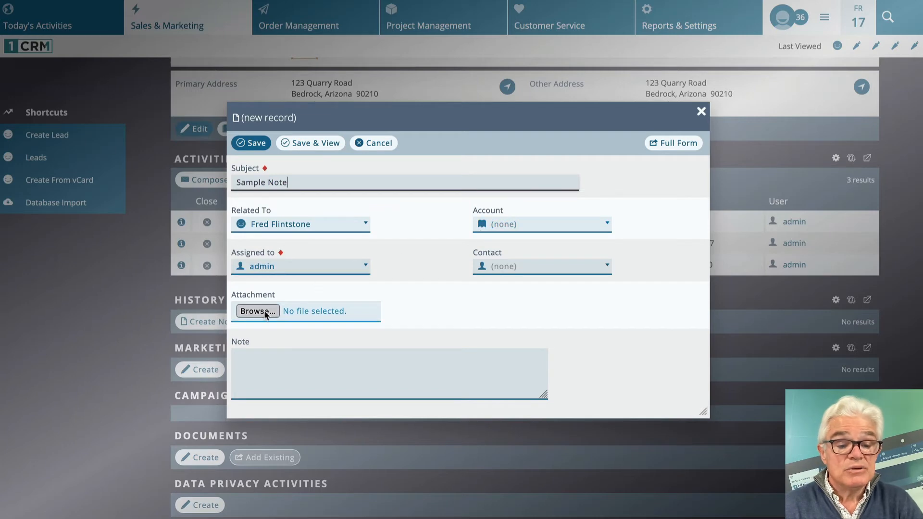
pyautogui.click(258, 311)
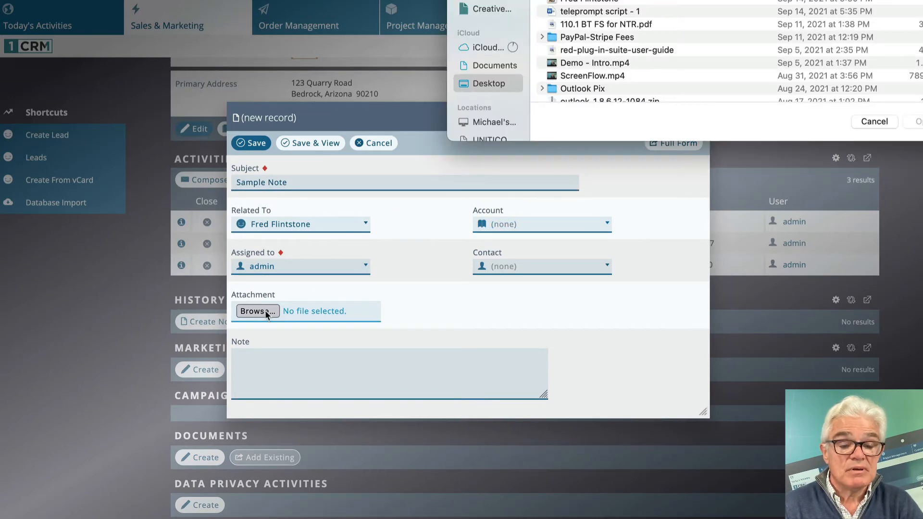
pyautogui.moveTo(265, 315)
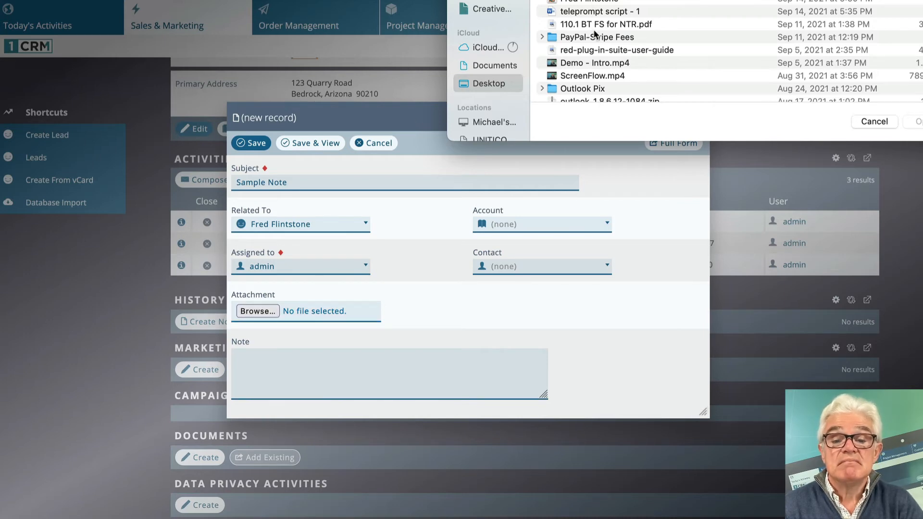
pyautogui.click(606, 24)
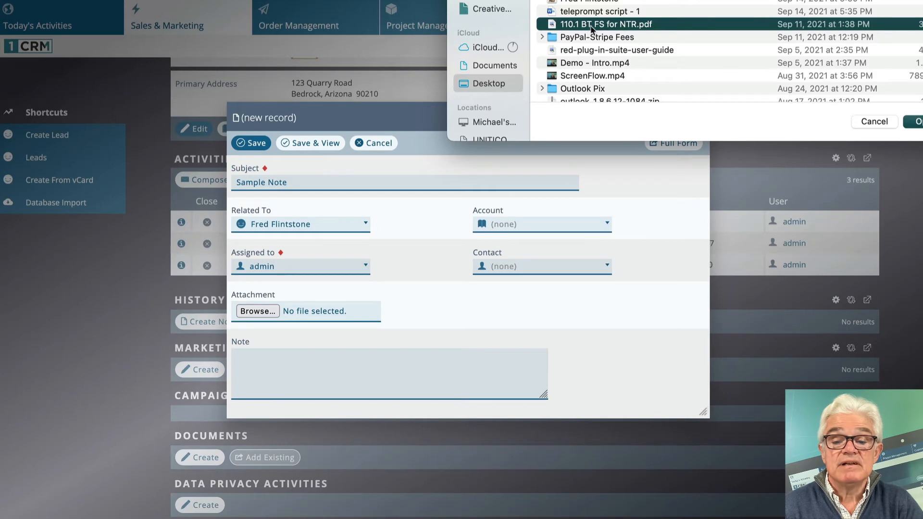
pyautogui.click(606, 23)
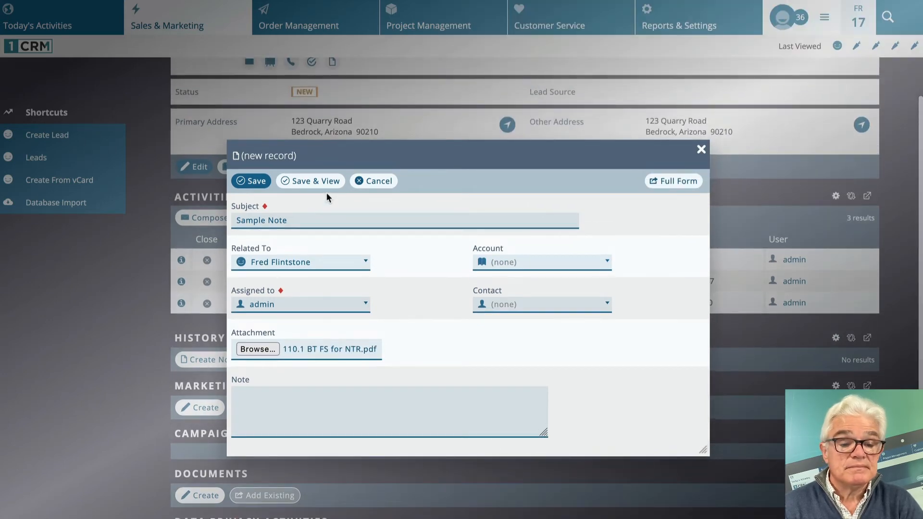
pyautogui.click(251, 181)
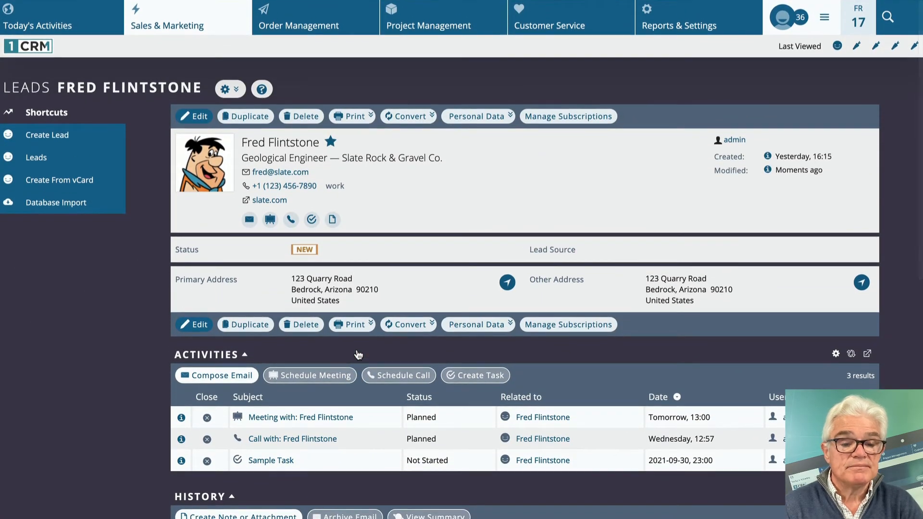
pyautogui.moveTo(411, 195)
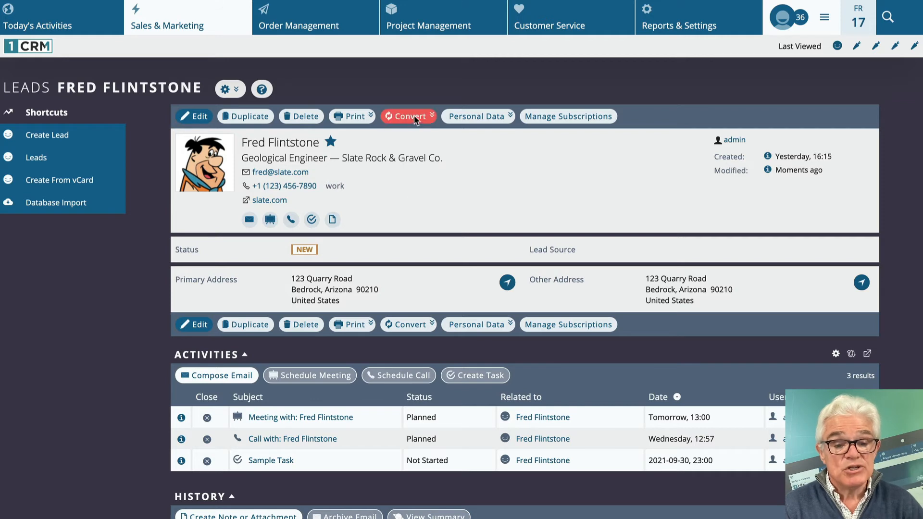
# Show the Convert dropdown options for the Fred Flintstone lead
pyautogui.click(409, 116)
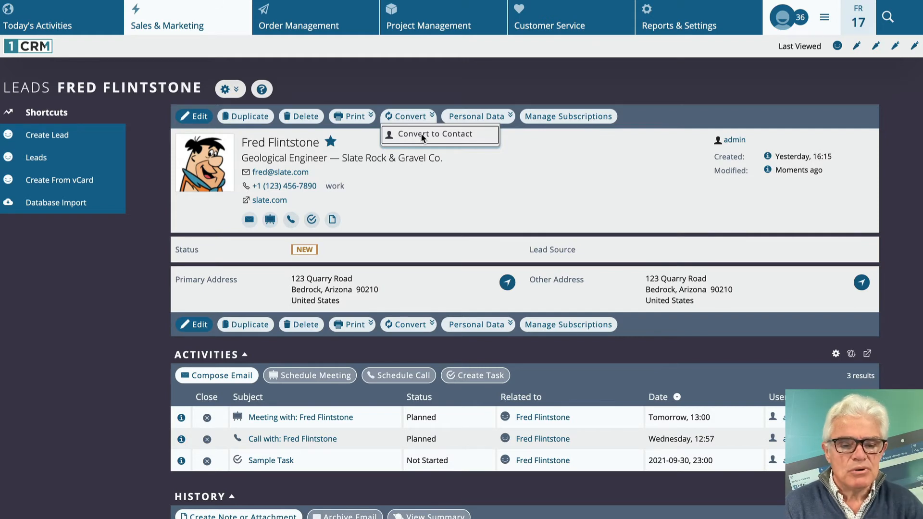
# Start converting the lead to a contact and enable creating a new opportunity
pyautogui.click(435, 133)
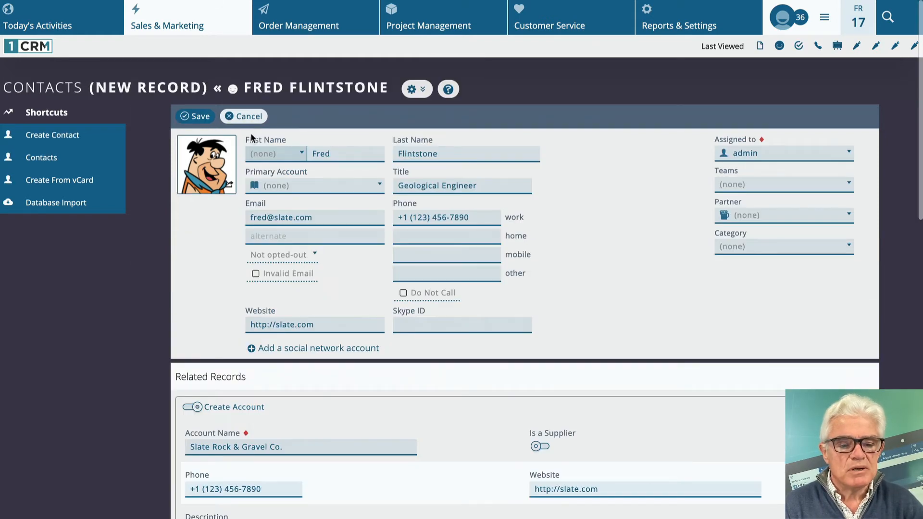
pyautogui.scroll(-3)
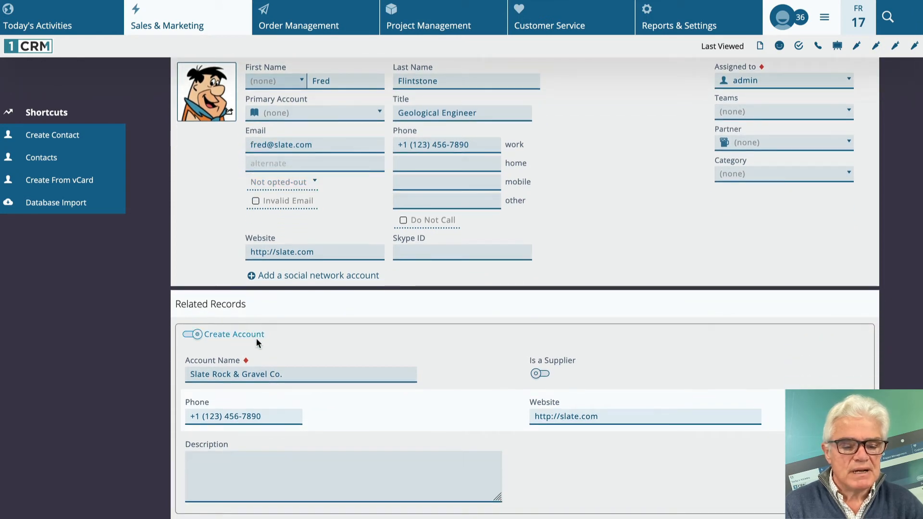
pyautogui.scroll(3)
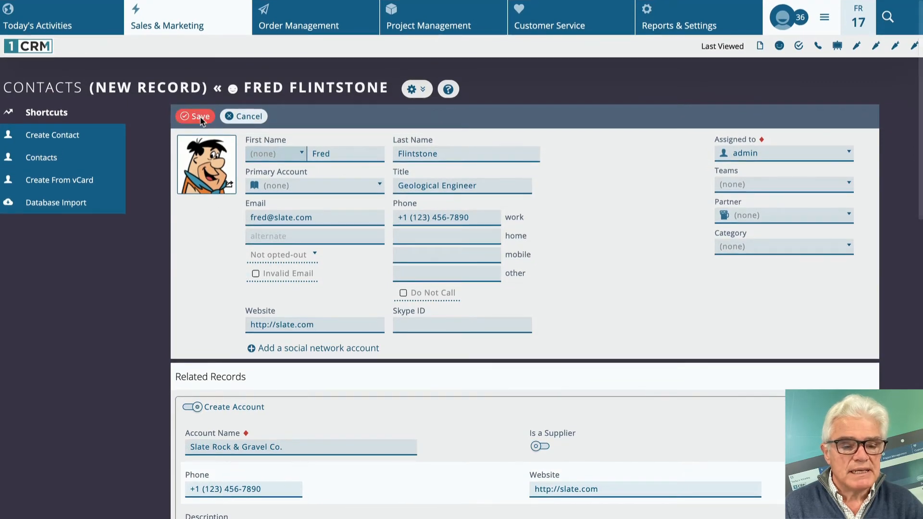
pyautogui.scroll(-3)
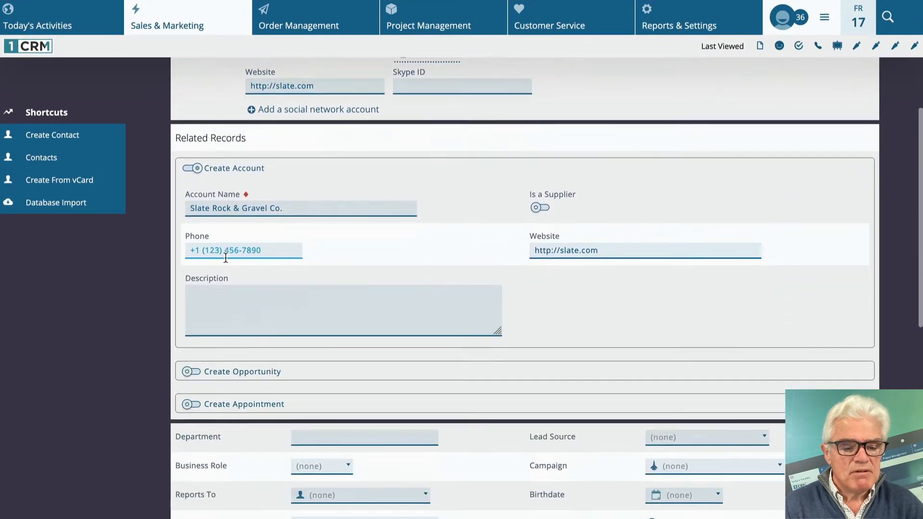
pyautogui.click(191, 372)
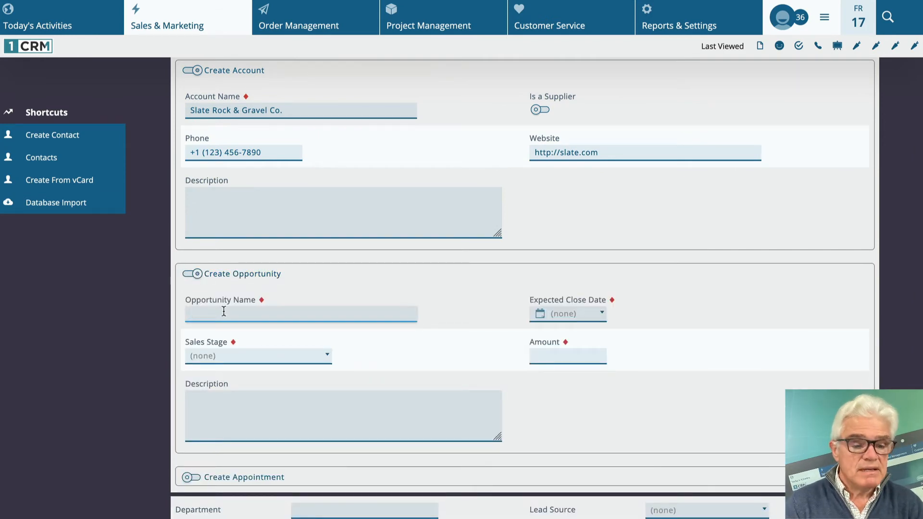
# Enter opportunity Rock Crushers: Perception Analysis, closing 2021-10-31, amount 100000, with a description
pyautogui.write('Rock')
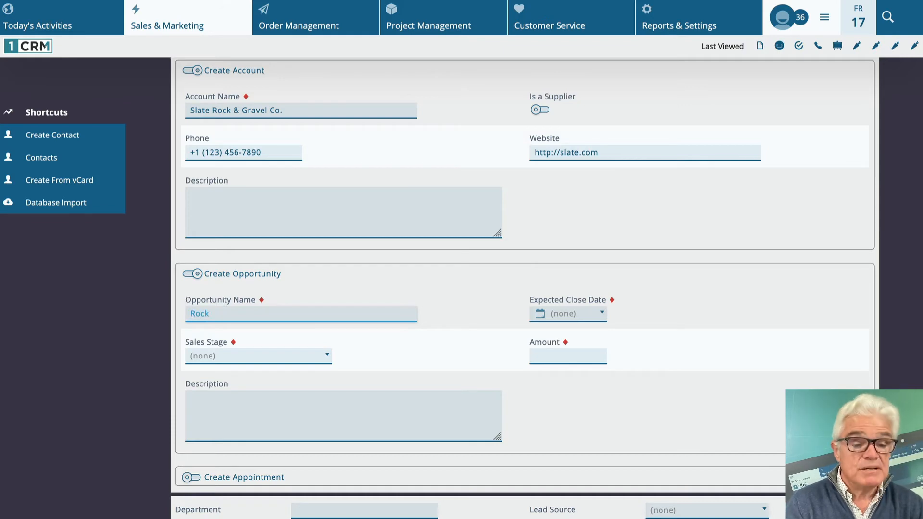
pyautogui.write('Crushers')
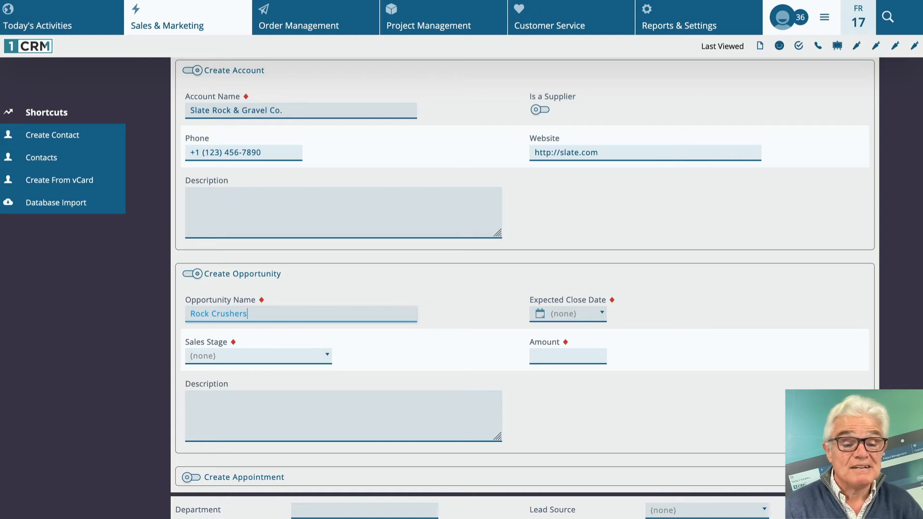
pyautogui.click(258, 356)
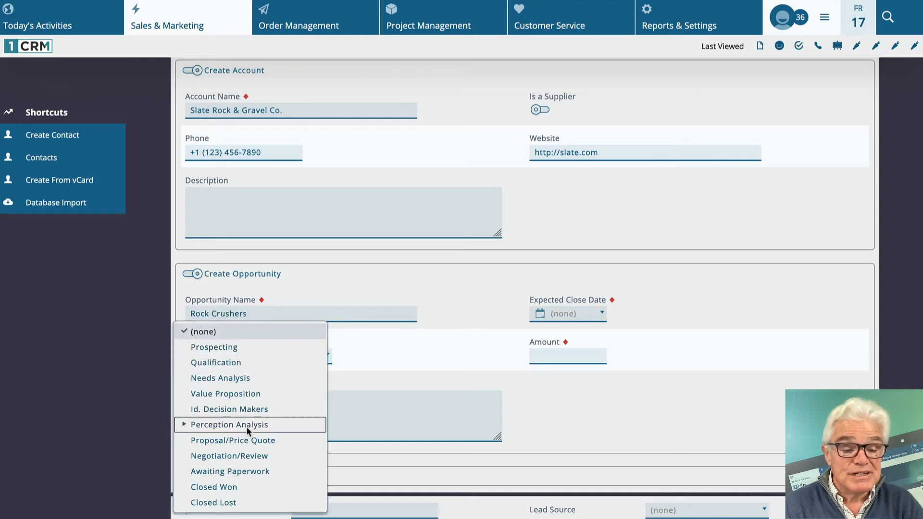
pyautogui.click(228, 424)
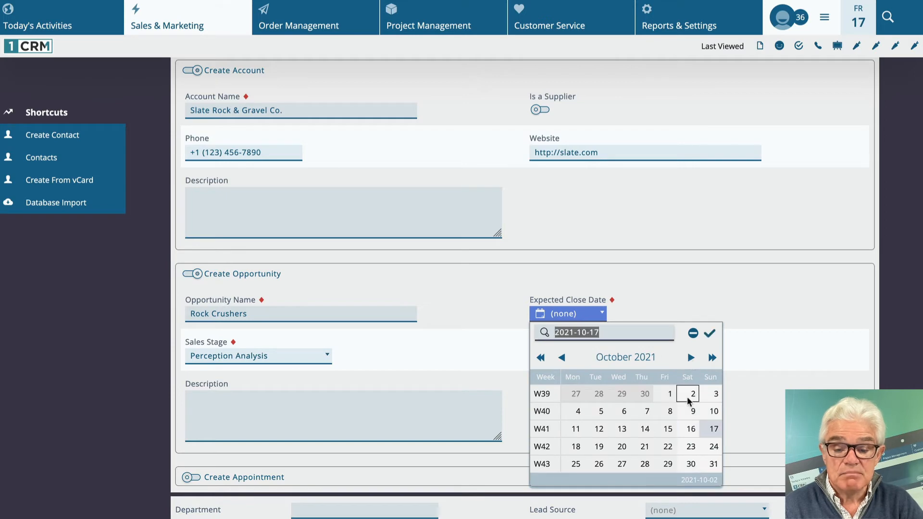
pyautogui.click(714, 464)
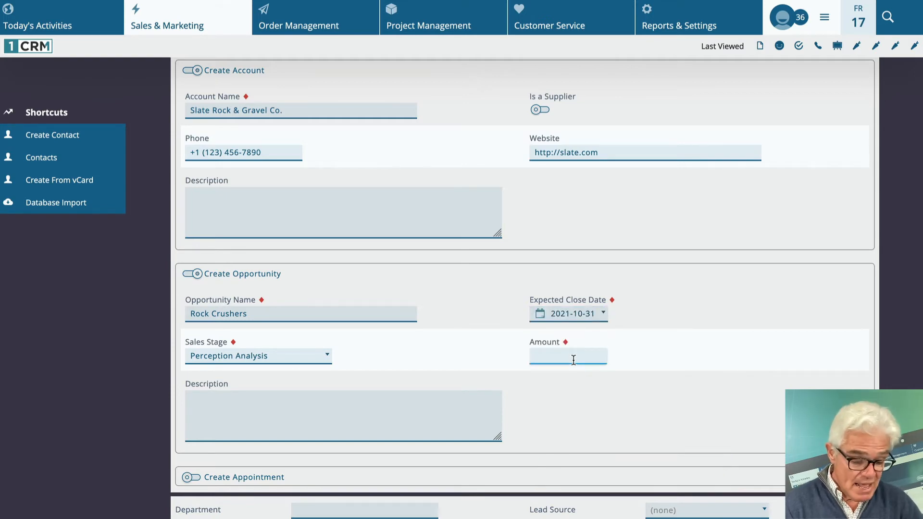
pyautogui.write('100000')
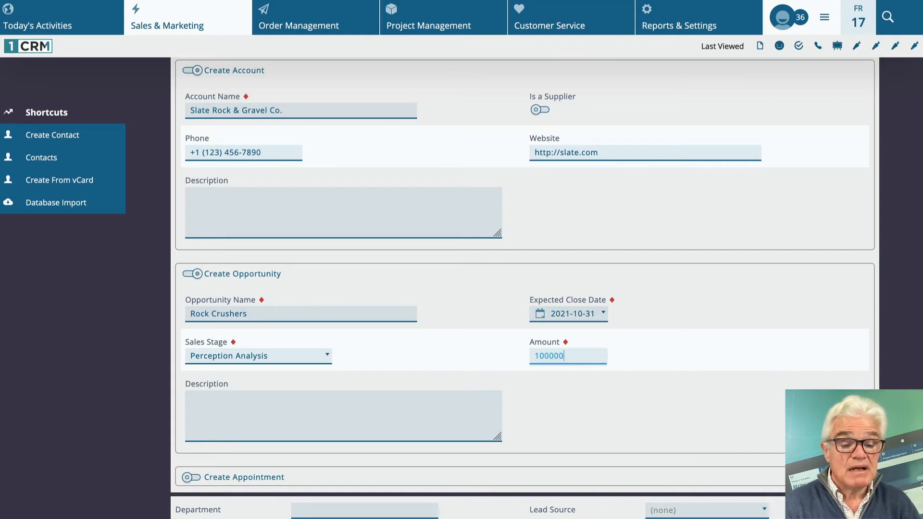
pyautogui.click(341, 415)
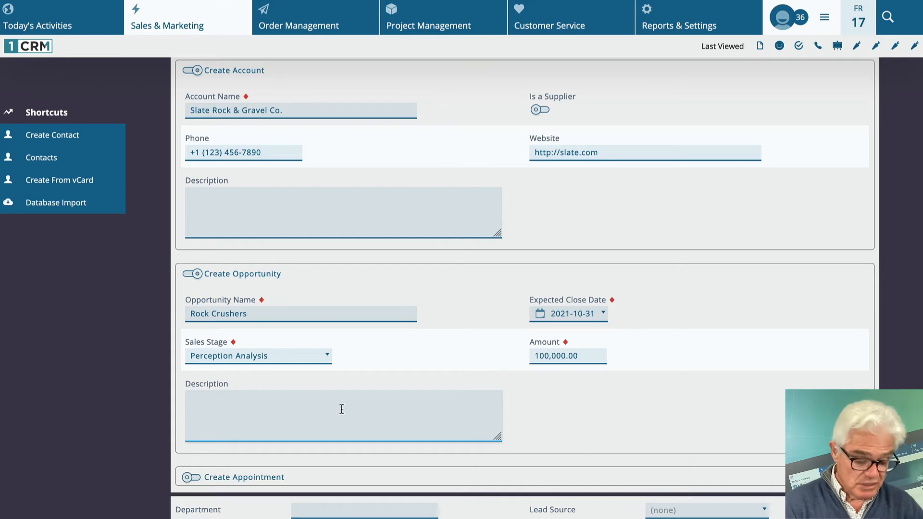
pyautogui.write('sample n')
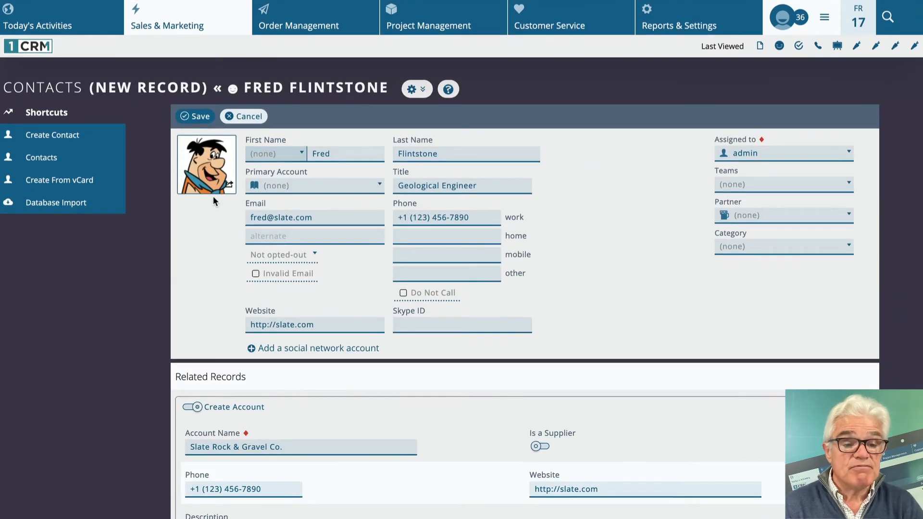
# Save the conversion and review the lead's Converted panel
pyautogui.click(195, 116)
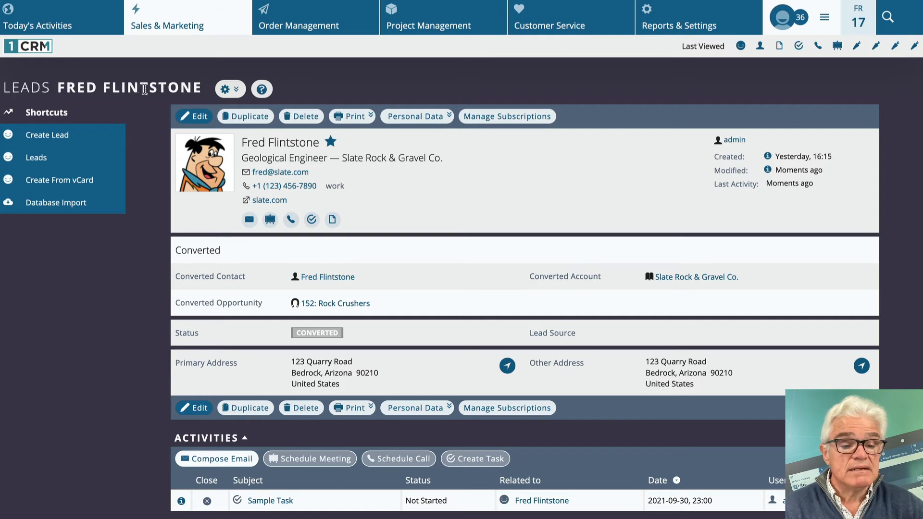
pyautogui.scroll(-3)
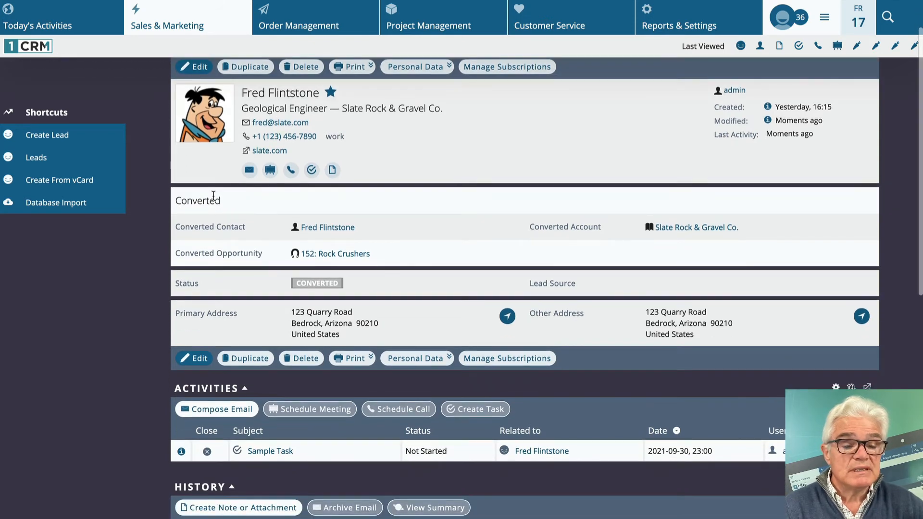
pyautogui.moveTo(334, 239)
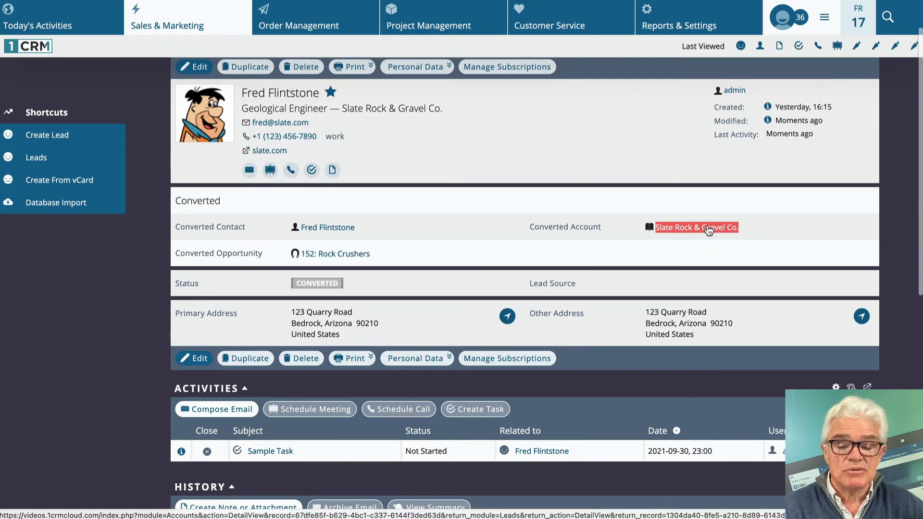
# Open the Slate Rock & Gravel Co. account, preview its primary contact, then view Contacts
pyautogui.click(697, 227)
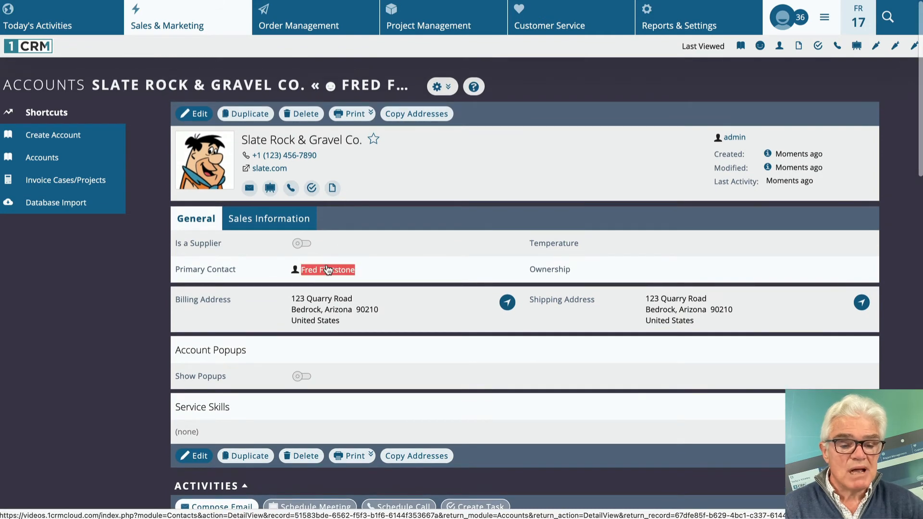
pyautogui.click(328, 270)
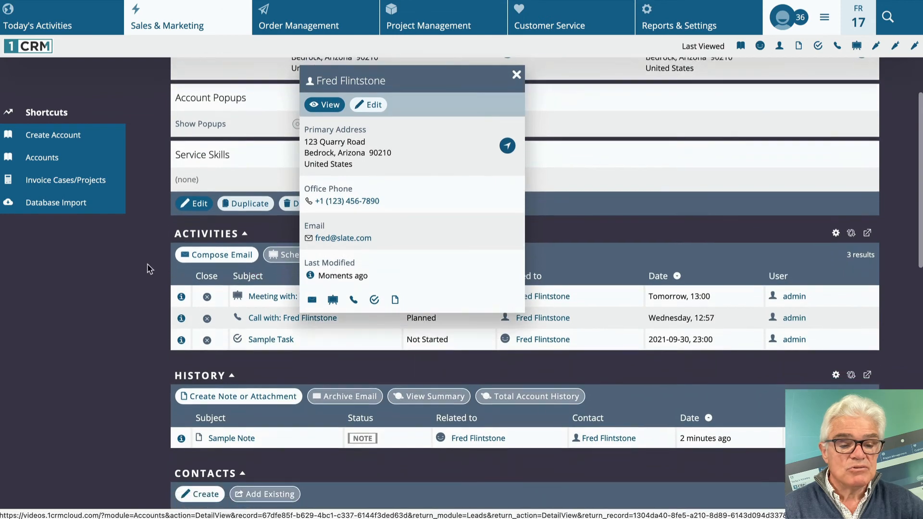
pyautogui.click(514, 76)
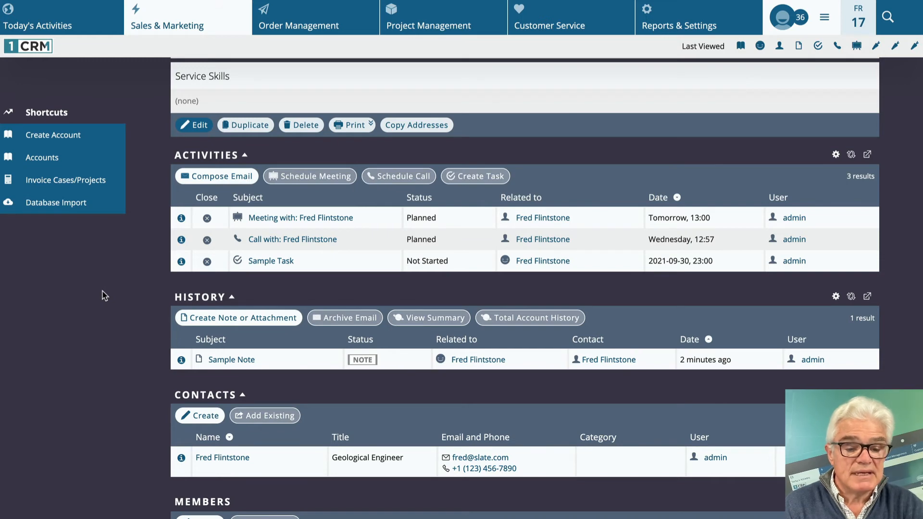
pyautogui.scroll(-3)
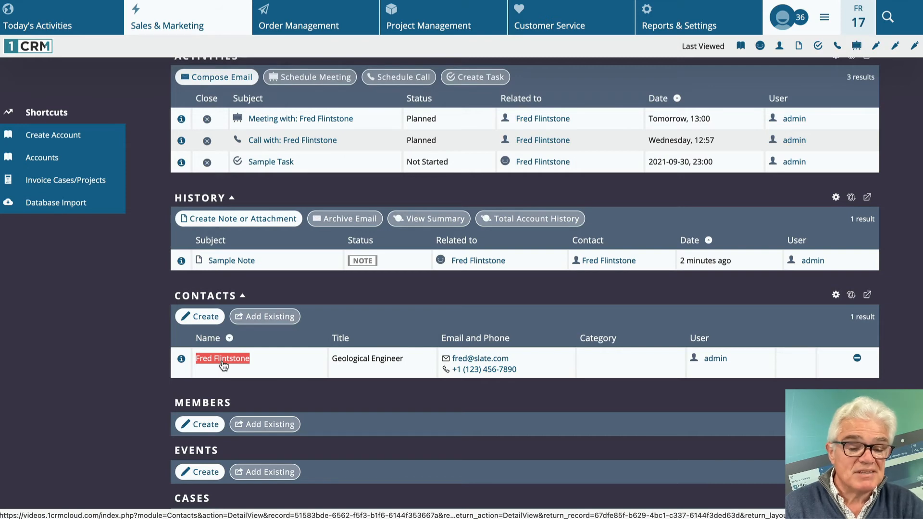
# Open Fred Flintstone's contact record, then opportunity 152: Rock Crushers from its subpanel
pyautogui.click(223, 359)
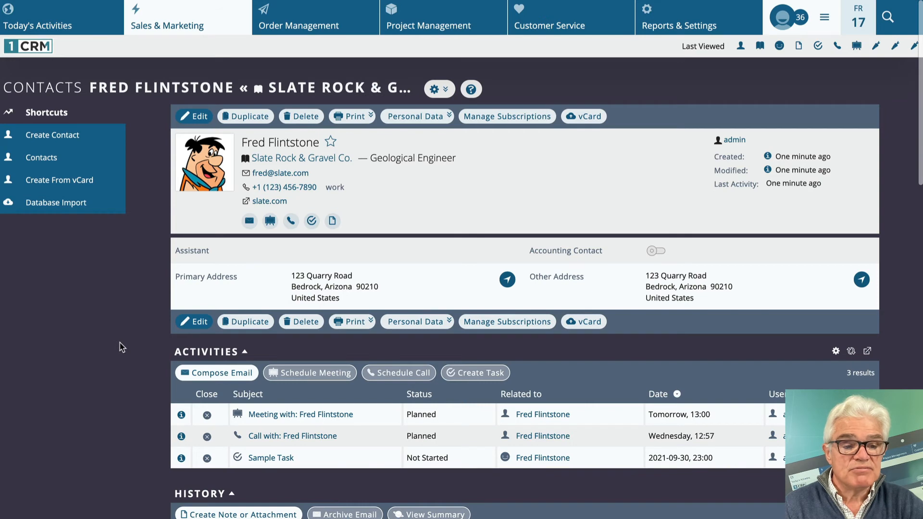
pyautogui.scroll(-3)
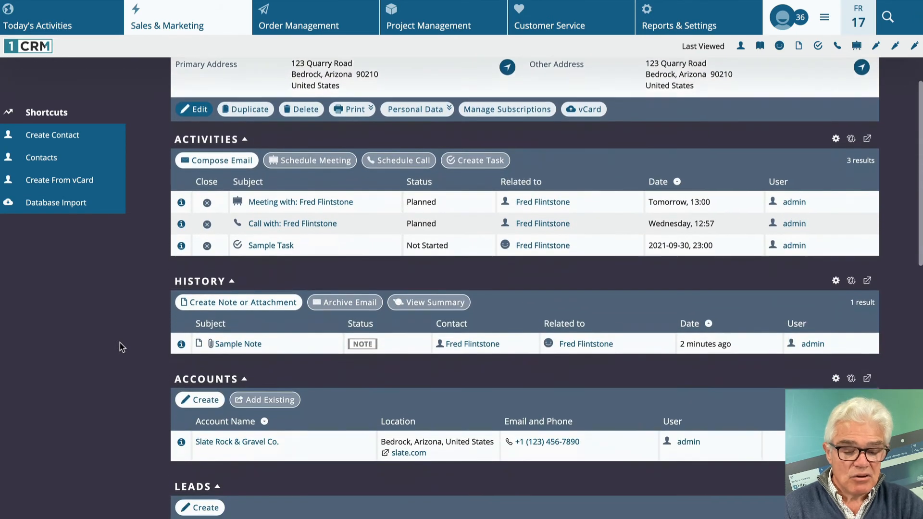
pyautogui.scroll(-3)
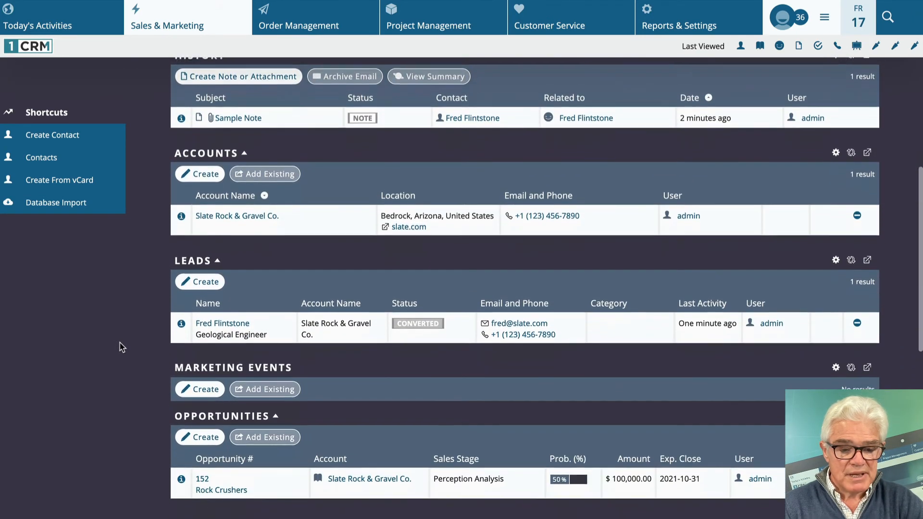
pyautogui.scroll(-3)
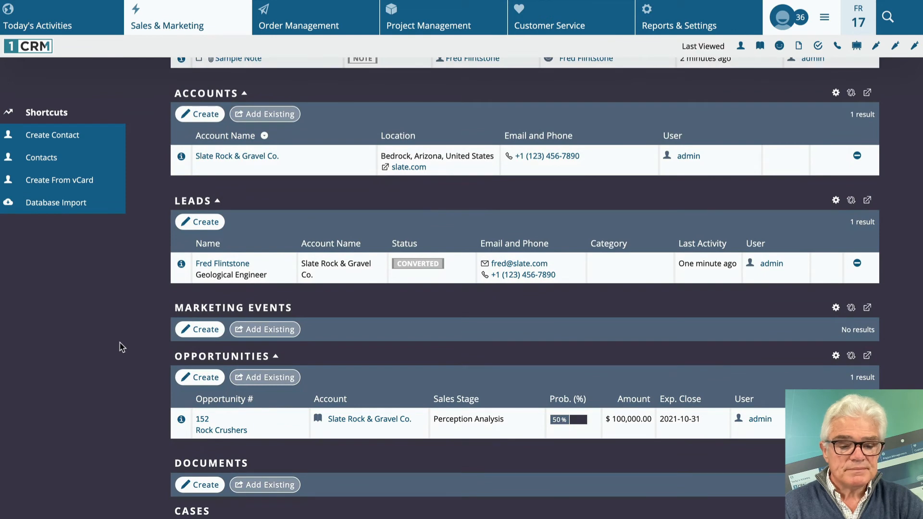
pyautogui.click(202, 430)
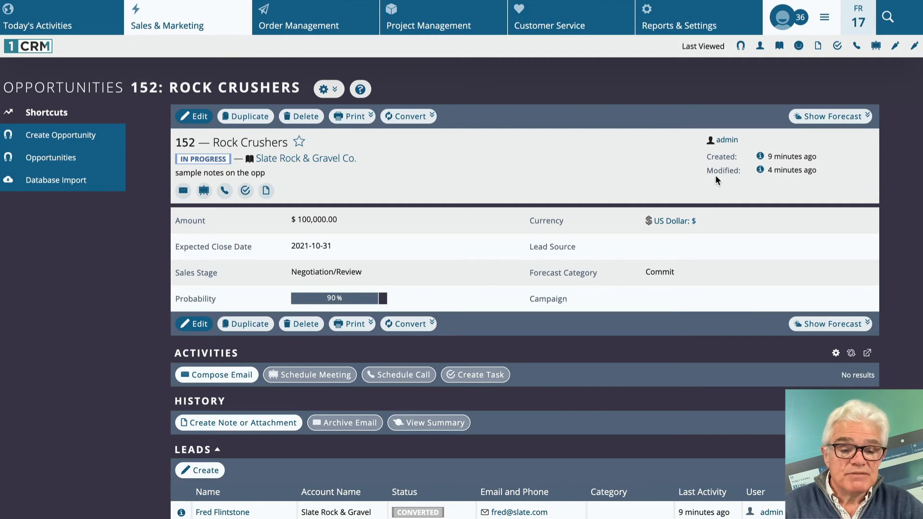
pyautogui.moveTo(326, 189)
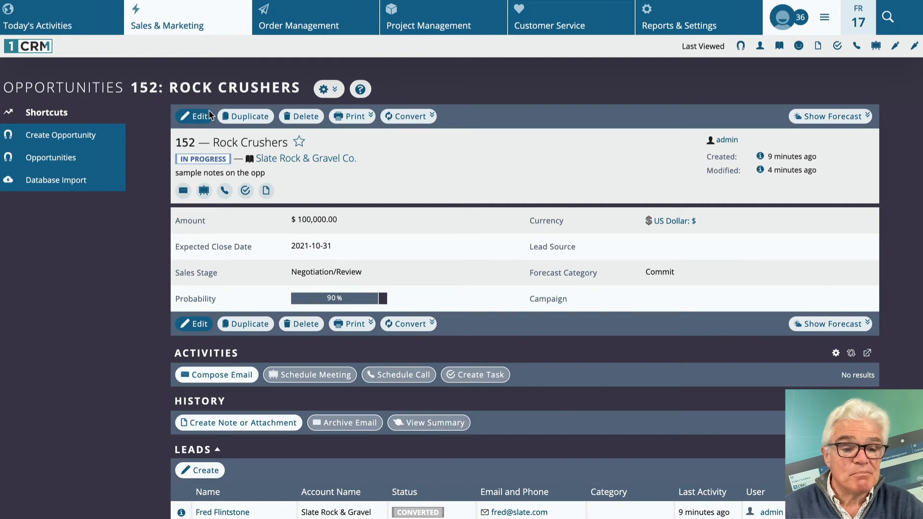
pyautogui.moveTo(272, 203)
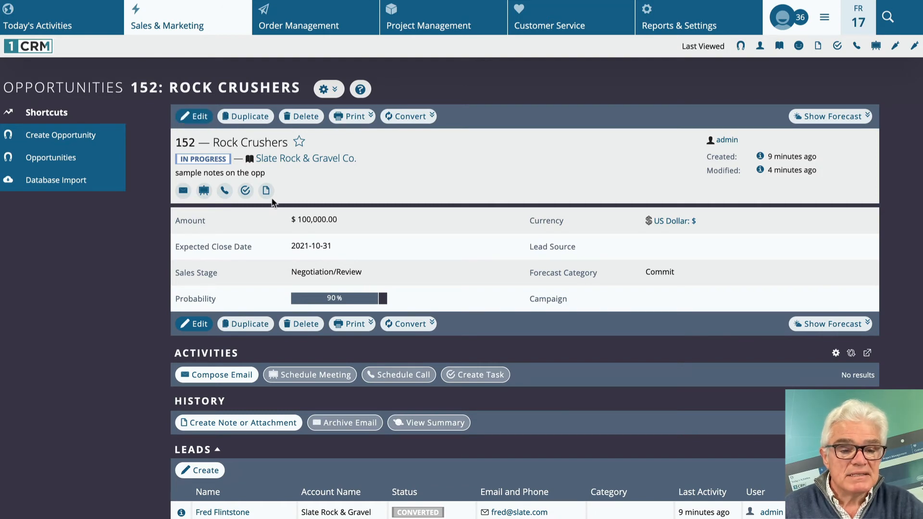
# Open the Rock Crushers opportunity in its edit form
pyautogui.click(194, 117)
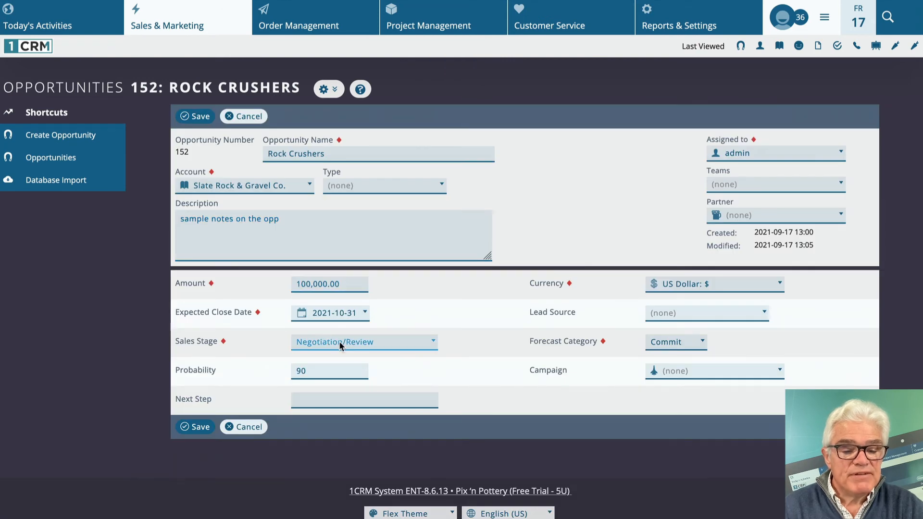
# Change the sales stage to Value Proposition and probability to 35, then save
pyautogui.click(331, 371)
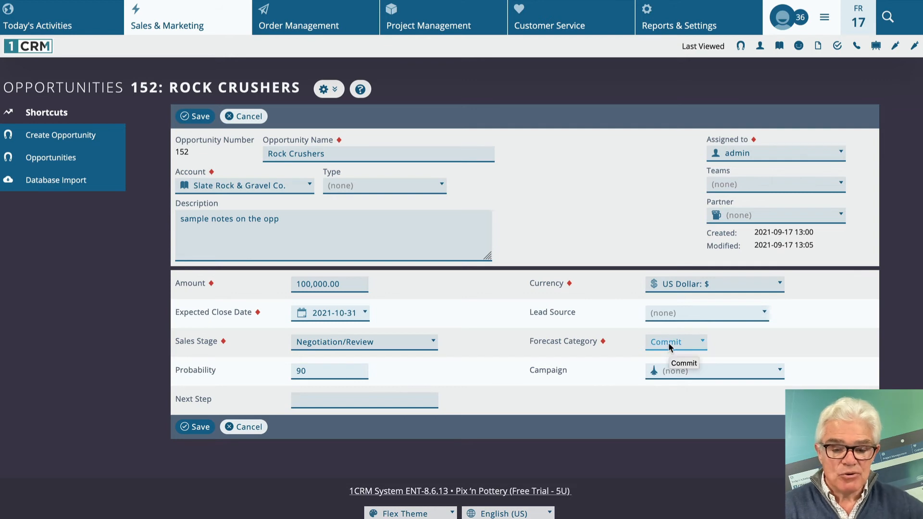
pyautogui.moveTo(412, 341)
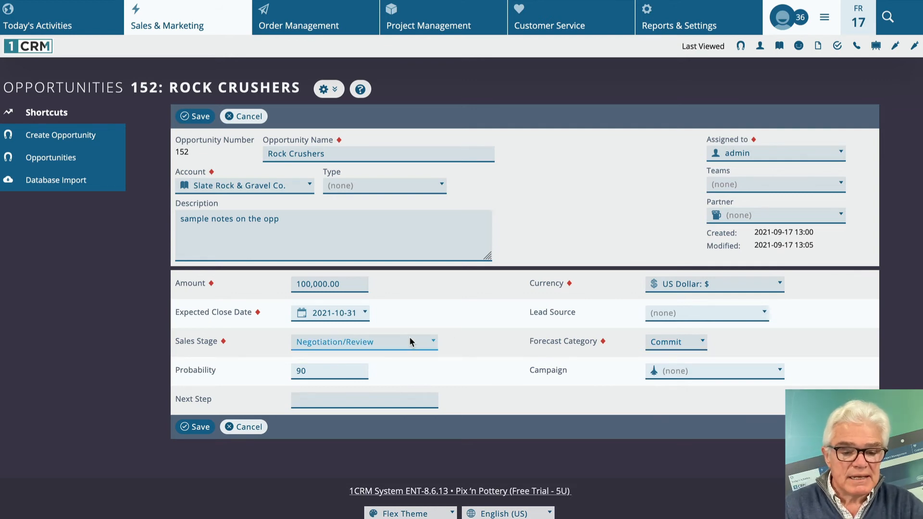
pyautogui.moveTo(411, 342)
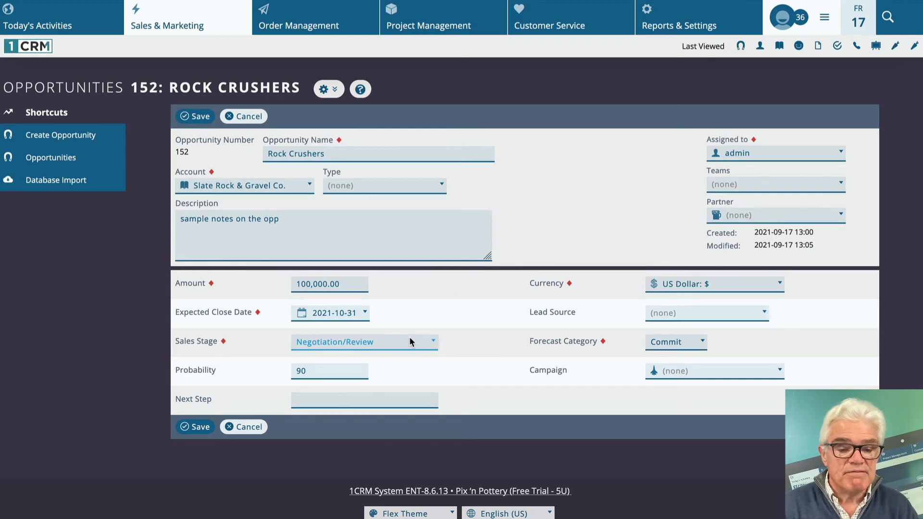
pyautogui.click(364, 342)
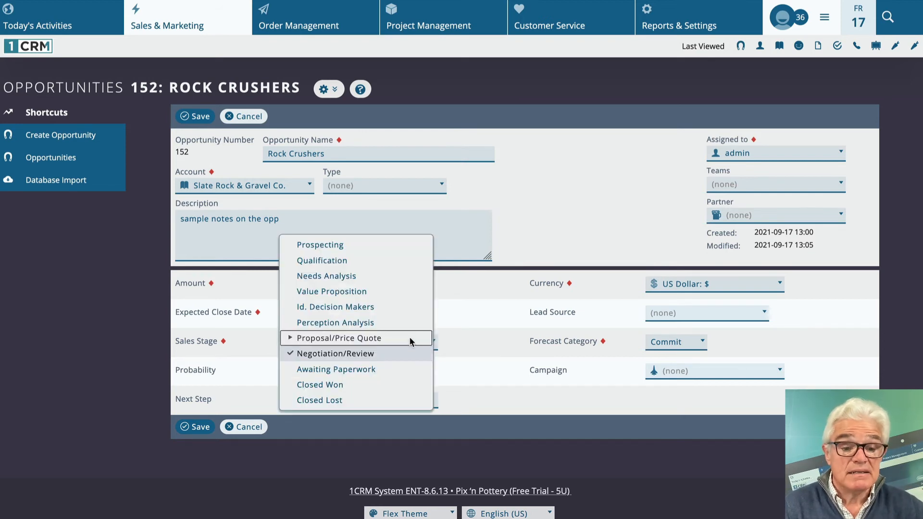
pyautogui.click(331, 292)
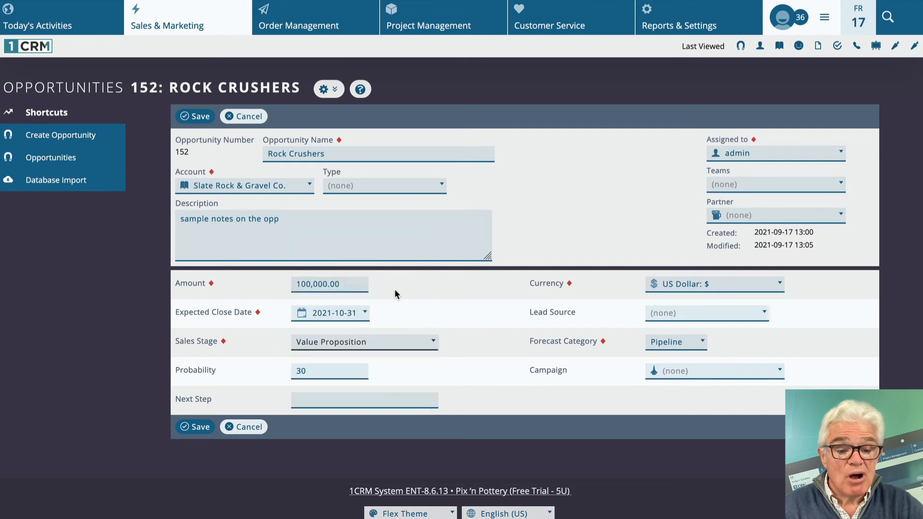
pyautogui.moveTo(667, 358)
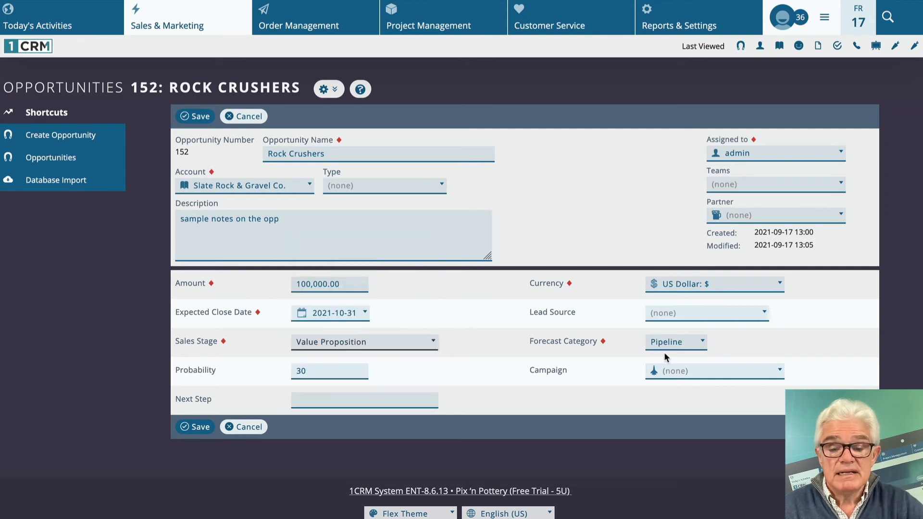
pyautogui.click(330, 370)
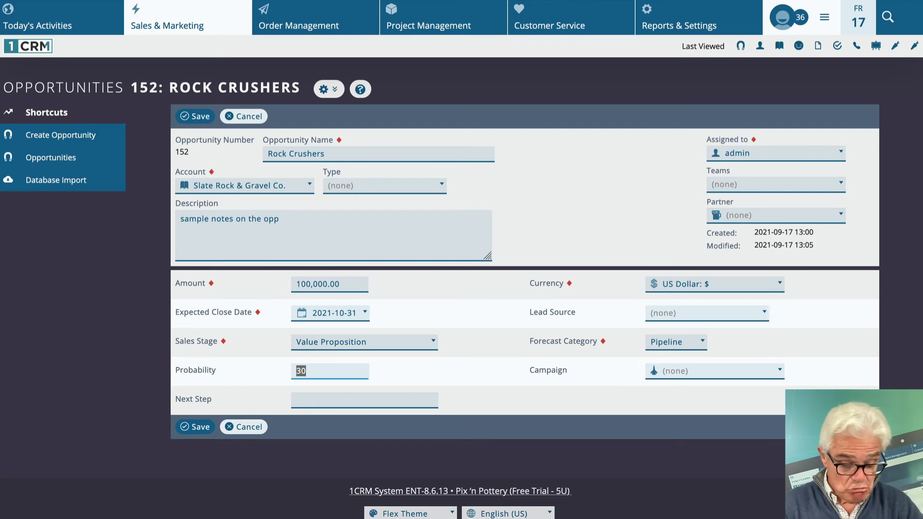
pyautogui.write('35')
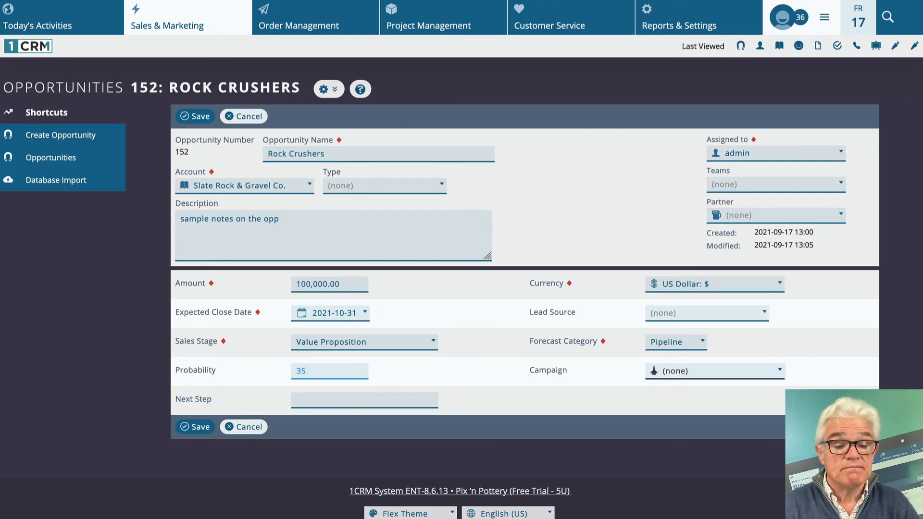
pyautogui.click(194, 427)
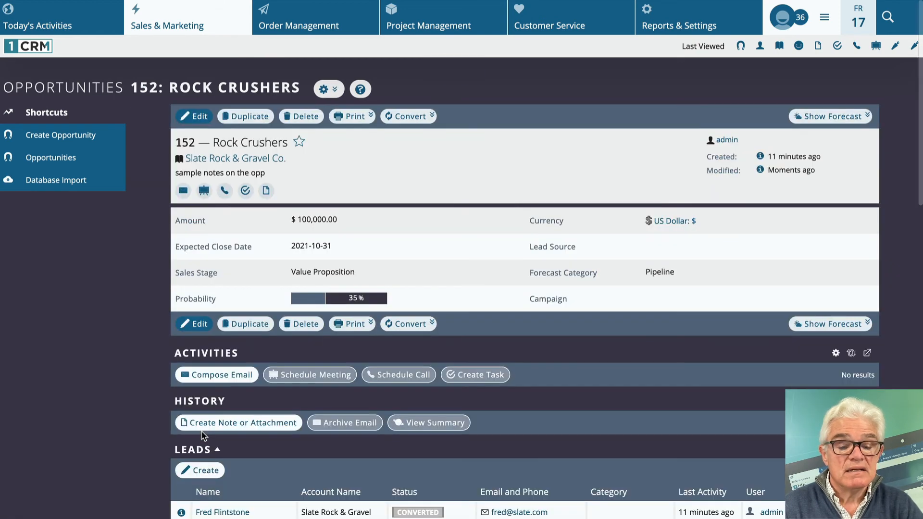
pyautogui.moveTo(107, 313)
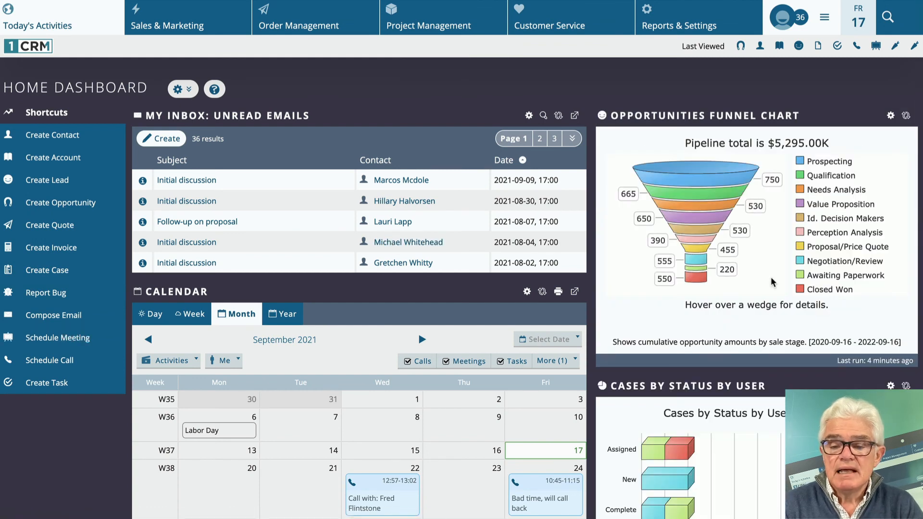
pyautogui.moveTo(841, 204)
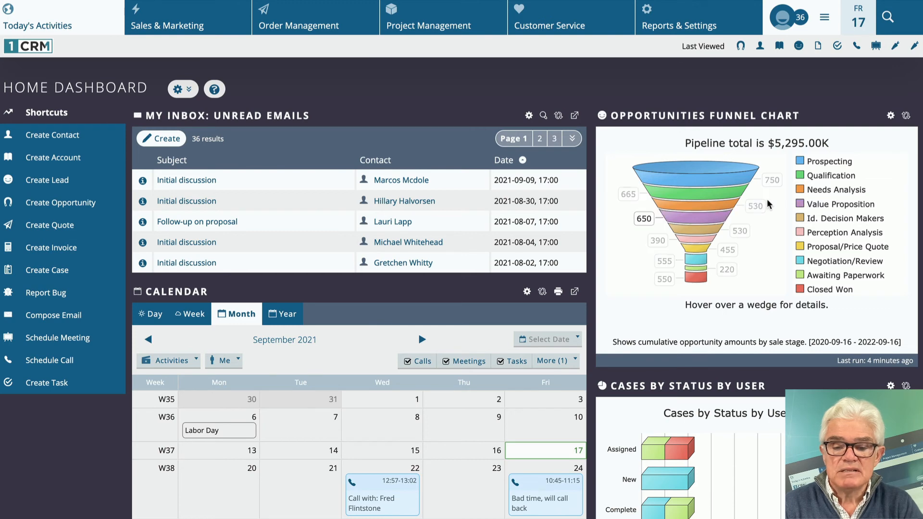
pyautogui.moveTo(712, 220)
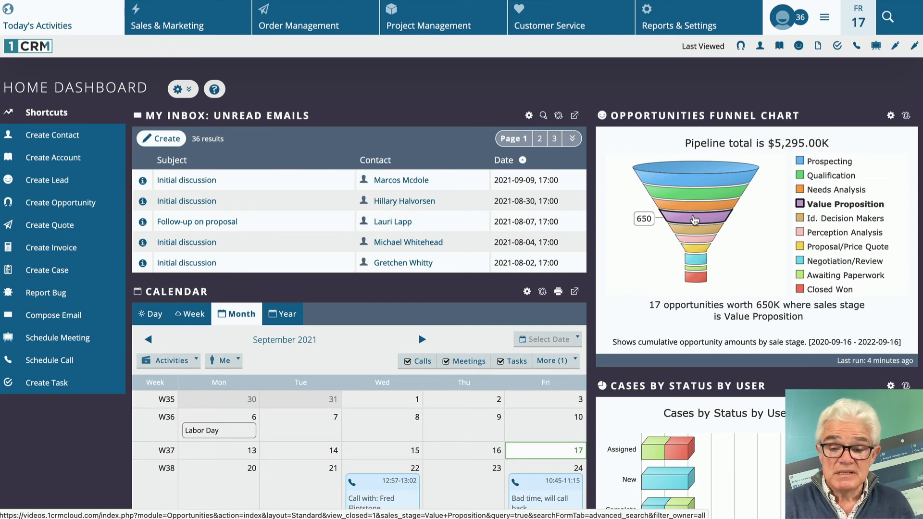
# Drill into the funnel chart's Value Proposition wedge to list its 17 opportunities
pyautogui.click(695, 220)
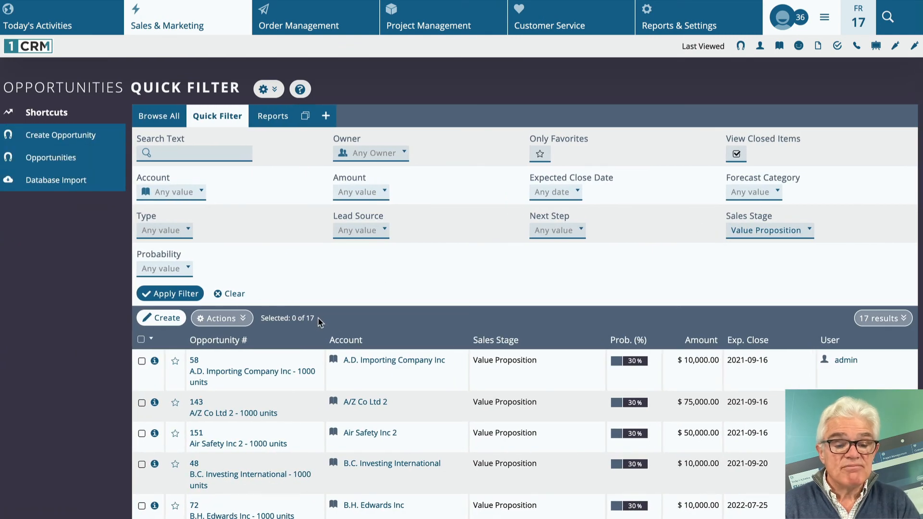
# Open opportunity 152, Rock Crushers, from the filtered Value Proposition list of 17 opportunities
pyautogui.scroll(-3)
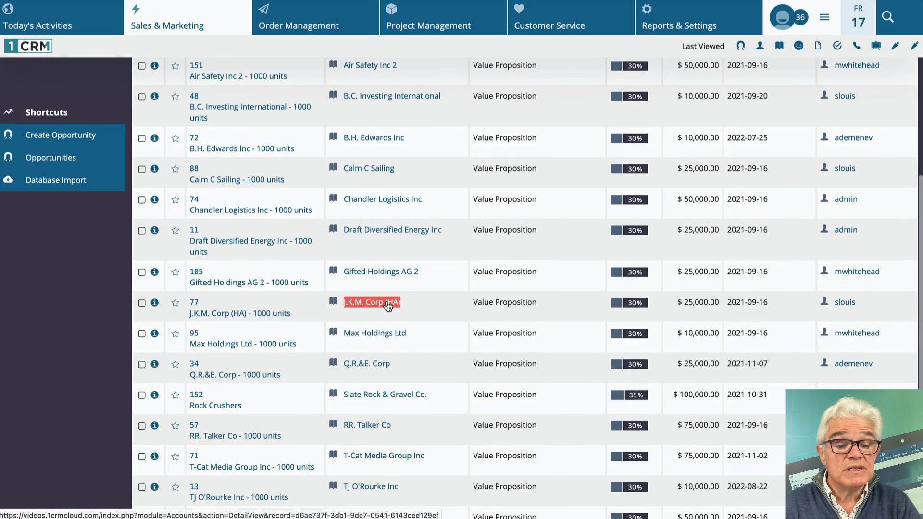
pyautogui.scroll(-3)
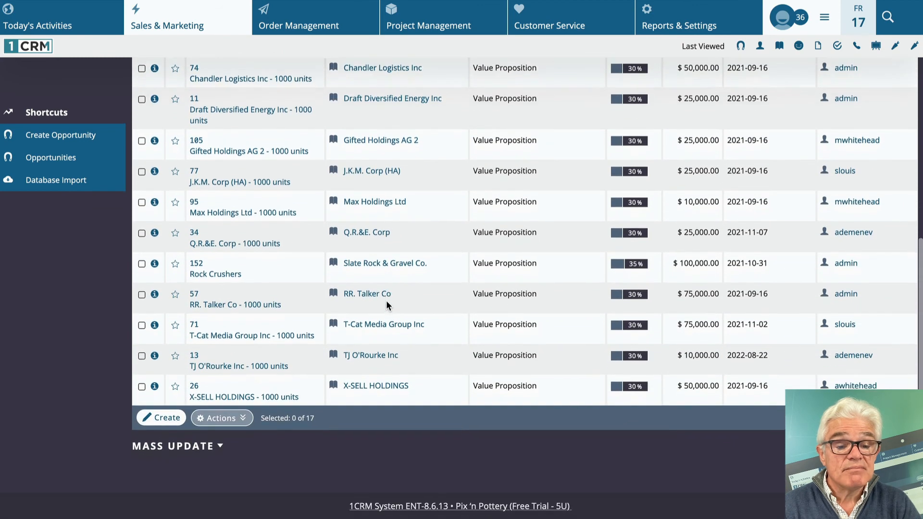
pyautogui.scroll(-3)
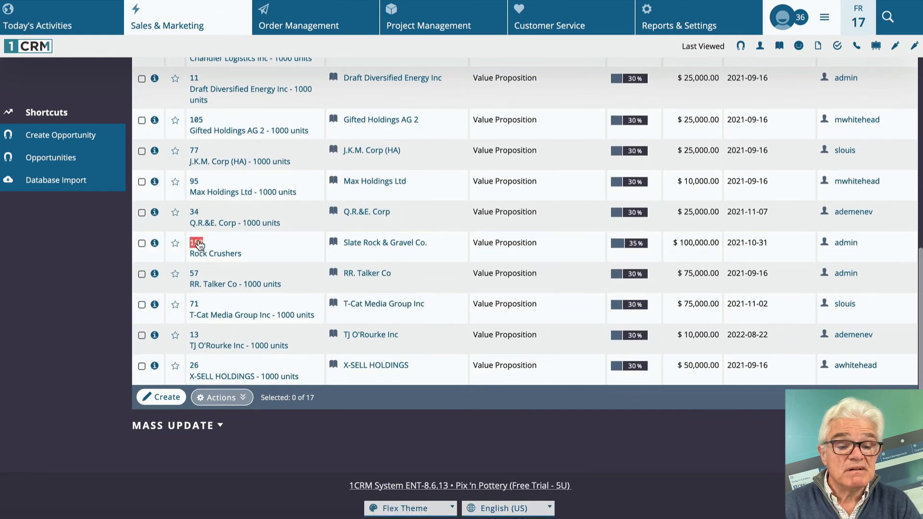
pyautogui.click(196, 243)
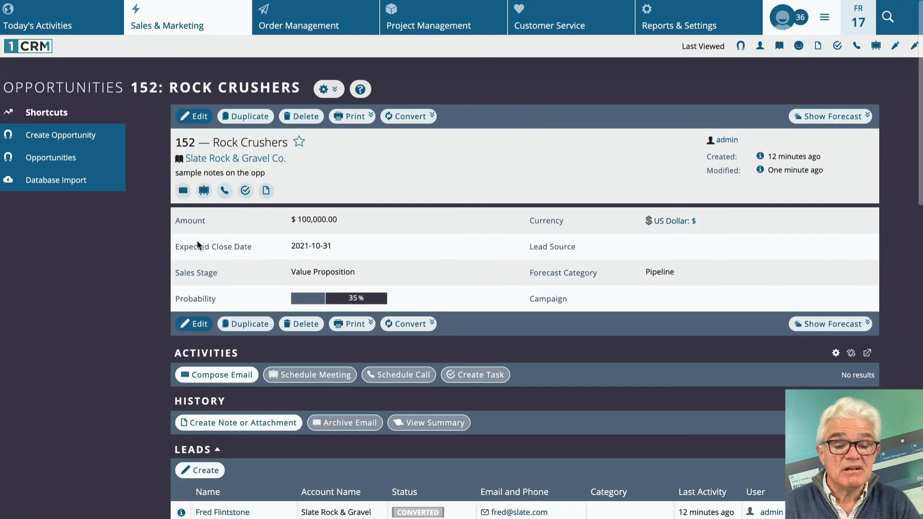
pyautogui.moveTo(399, 254)
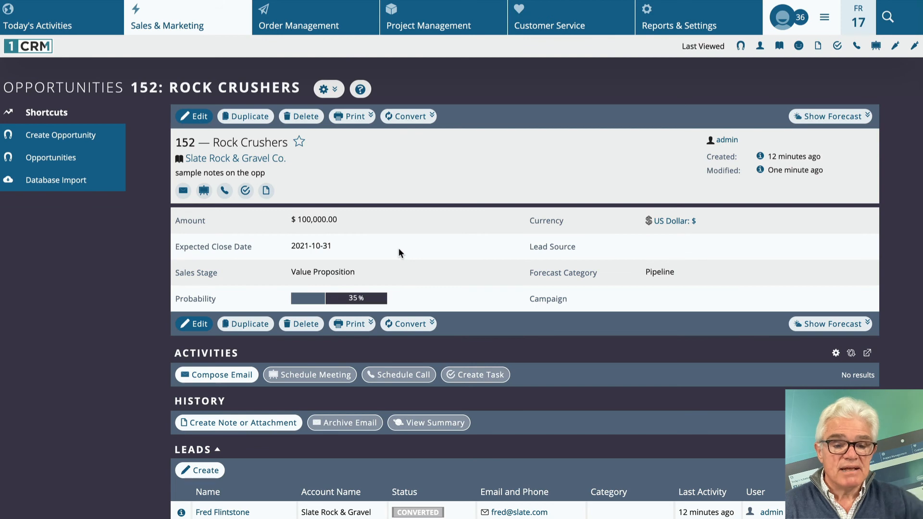
pyautogui.moveTo(387, 225)
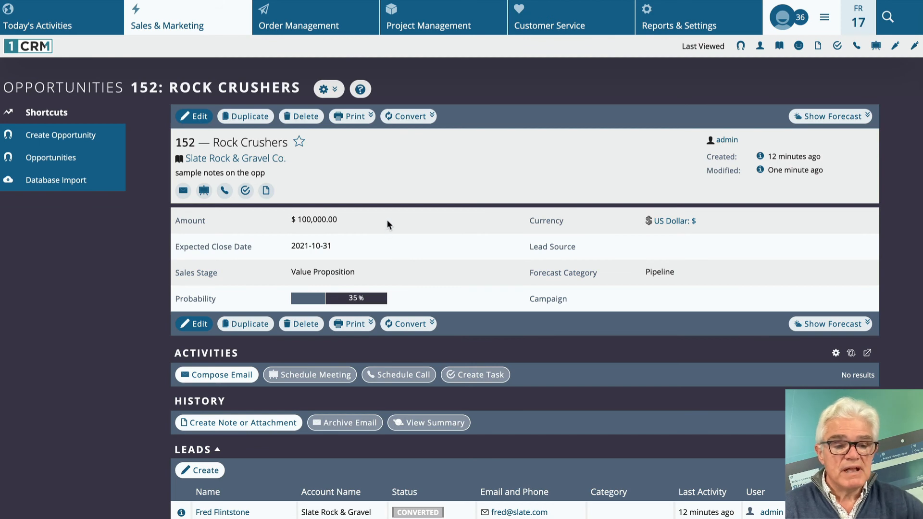